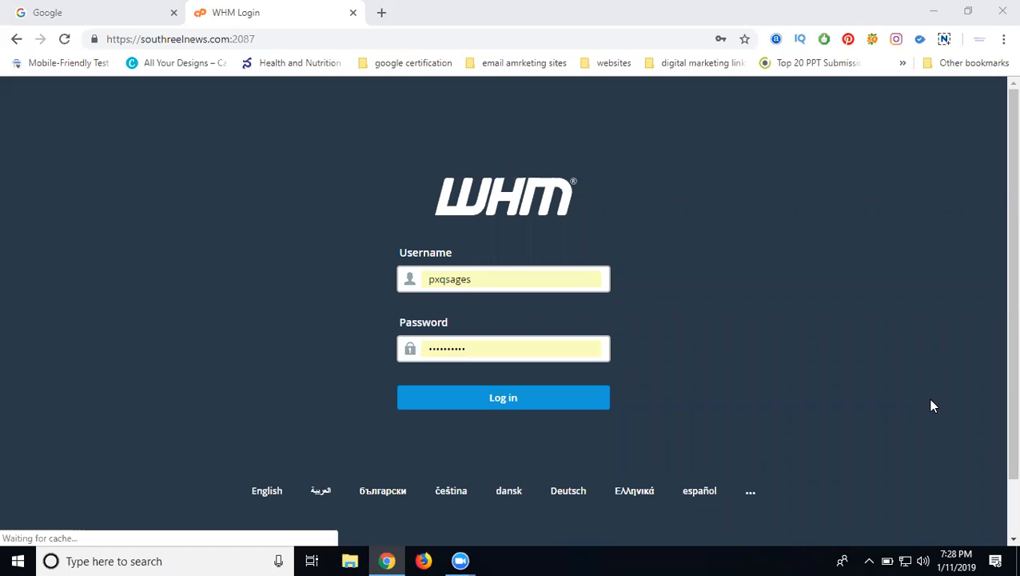
Log in to WHM with the prefilled username and password.
left_click(502, 397)
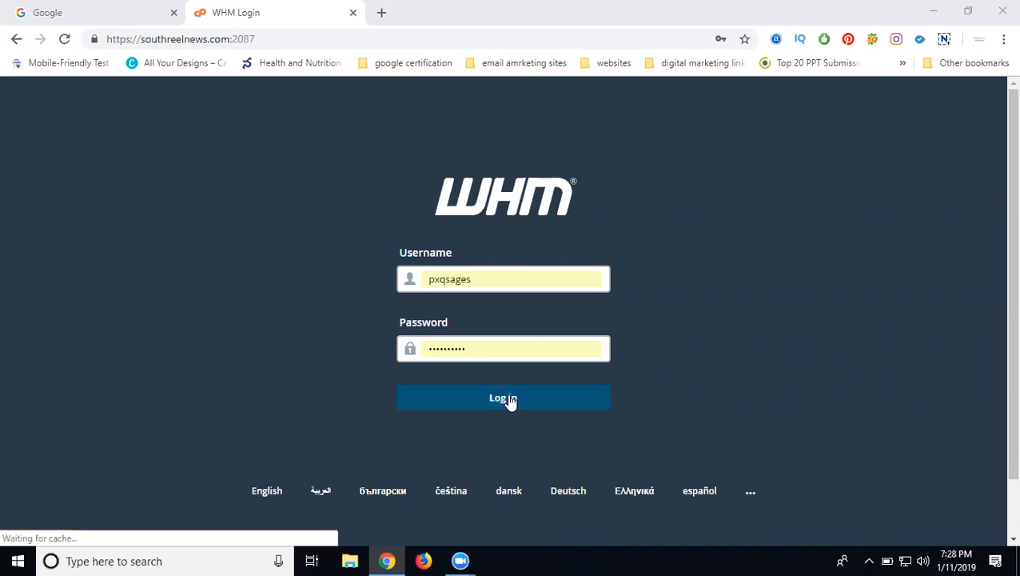
left_click(503, 398)
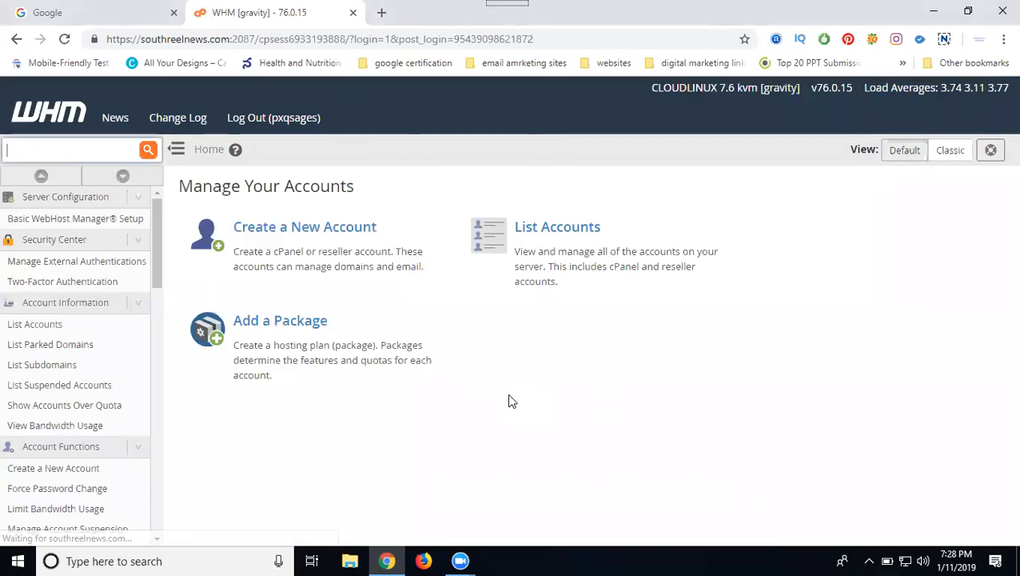
mouse_move(642, 526)
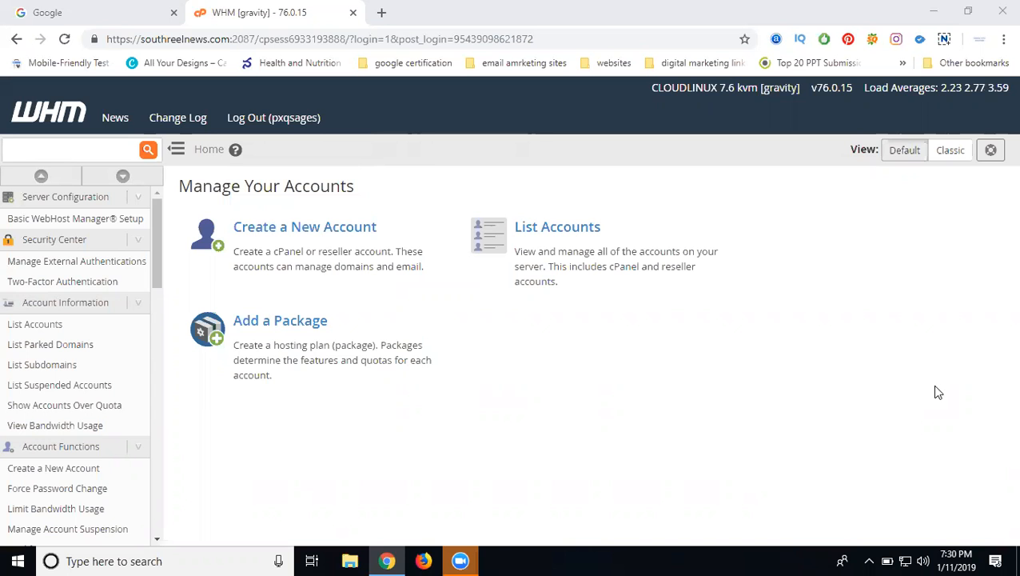
mouse_move(921, 400)
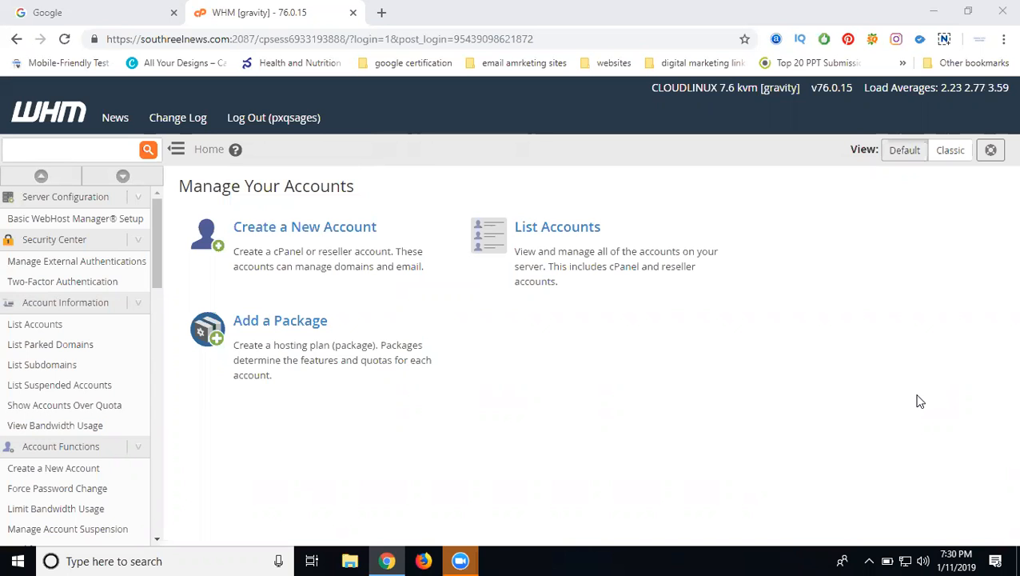
mouse_move(814, 492)
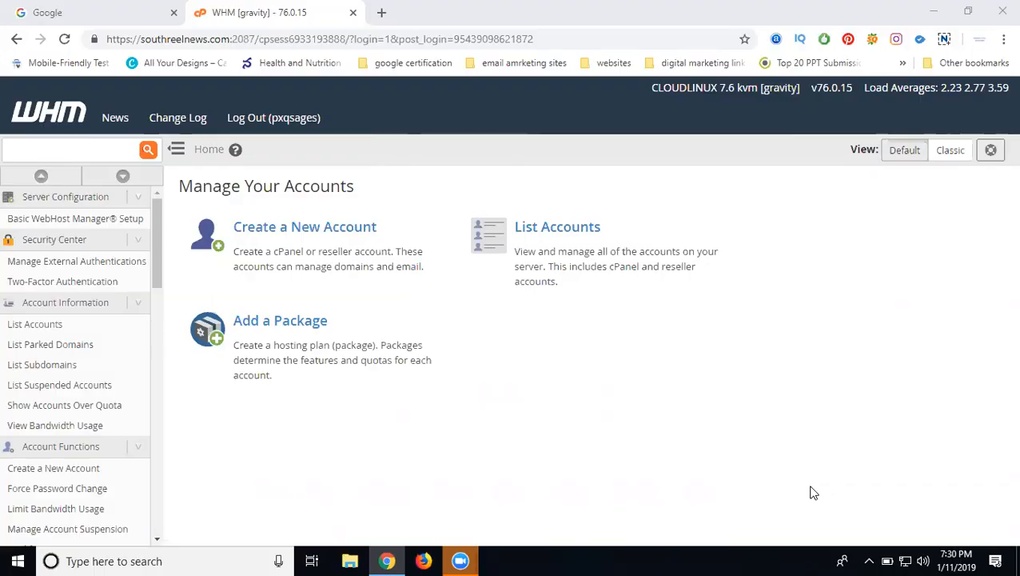
mouse_move(939, 389)
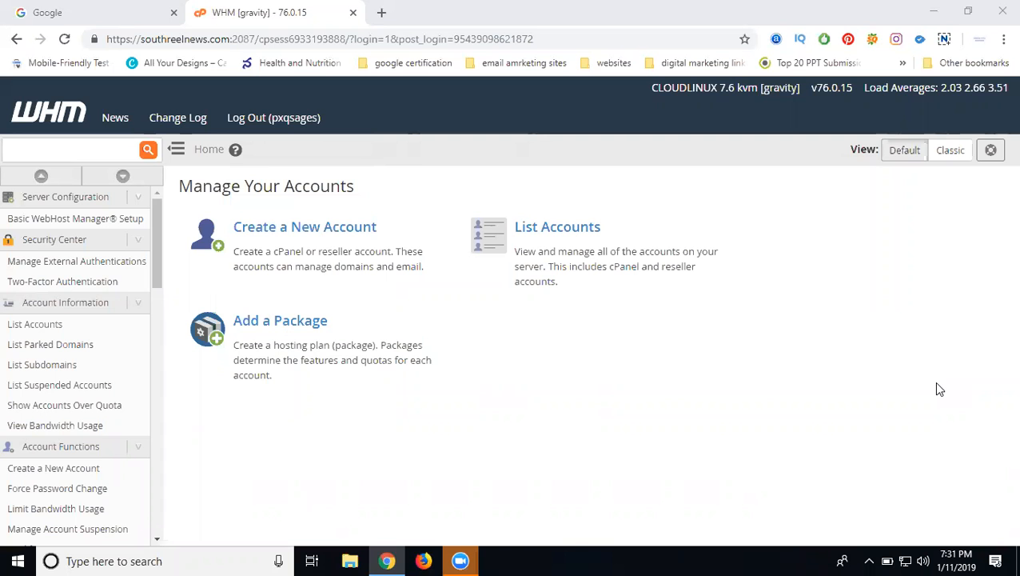
mouse_move(534, 348)
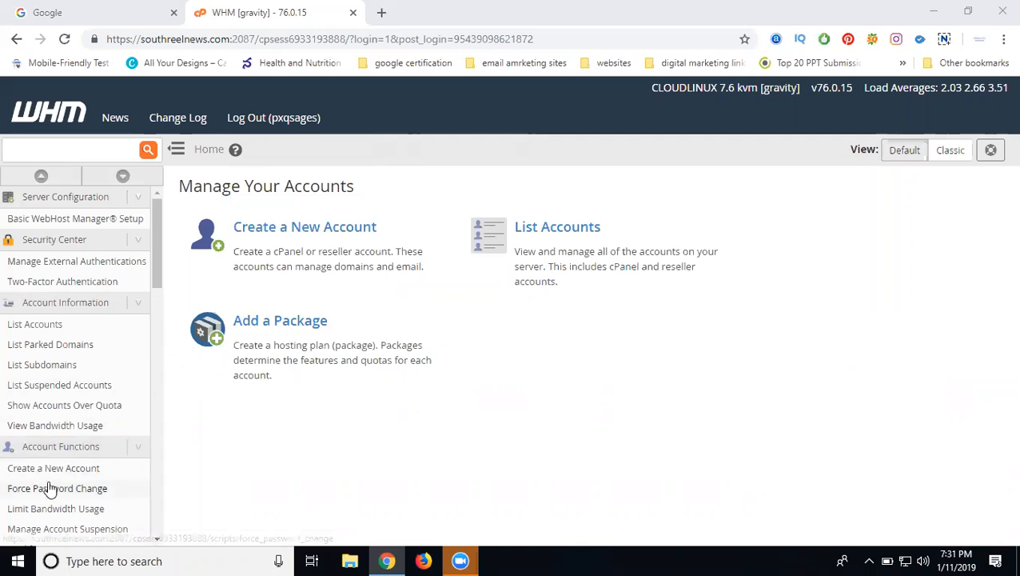
mouse_move(45, 475)
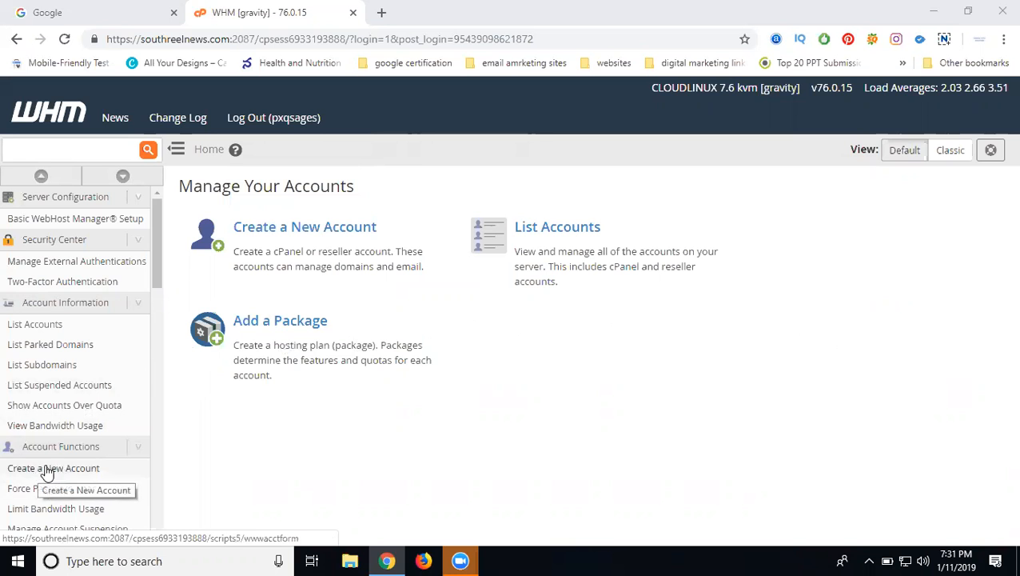
Start a new WHM account with domain abc.com, username abc, and a matching strong password.
left_click(53, 467)
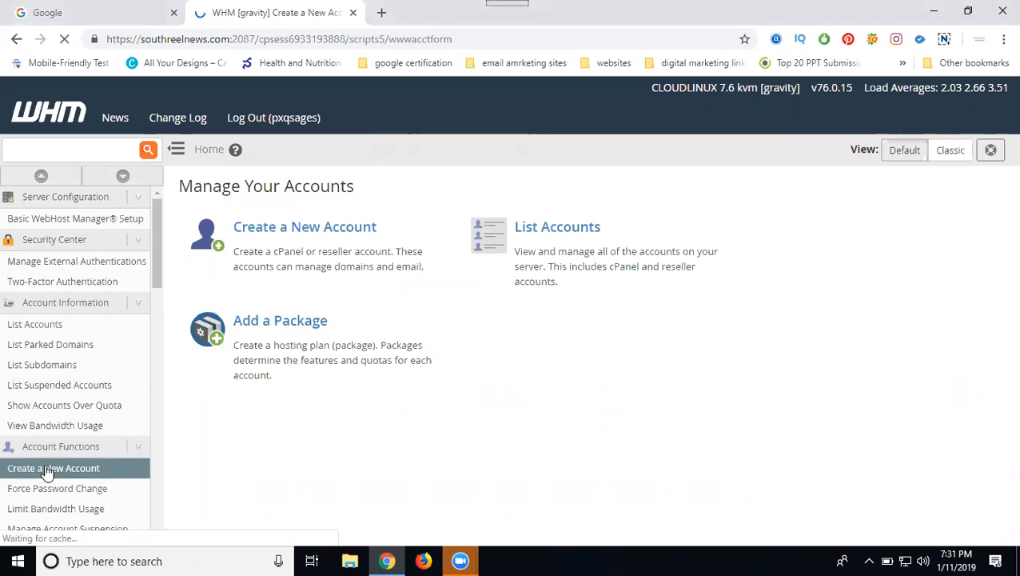
left_click(53, 468)
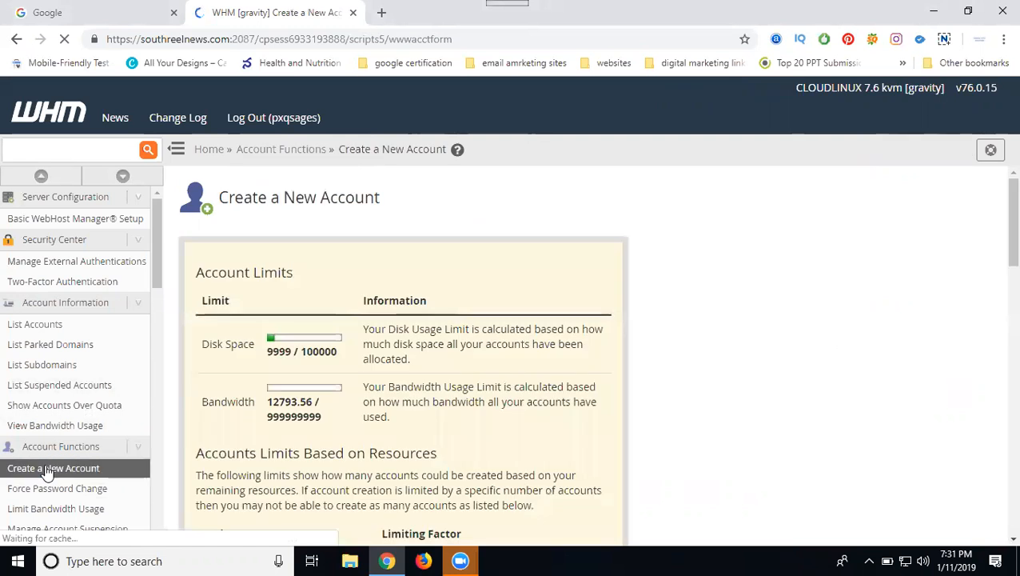
scroll("down", 3)
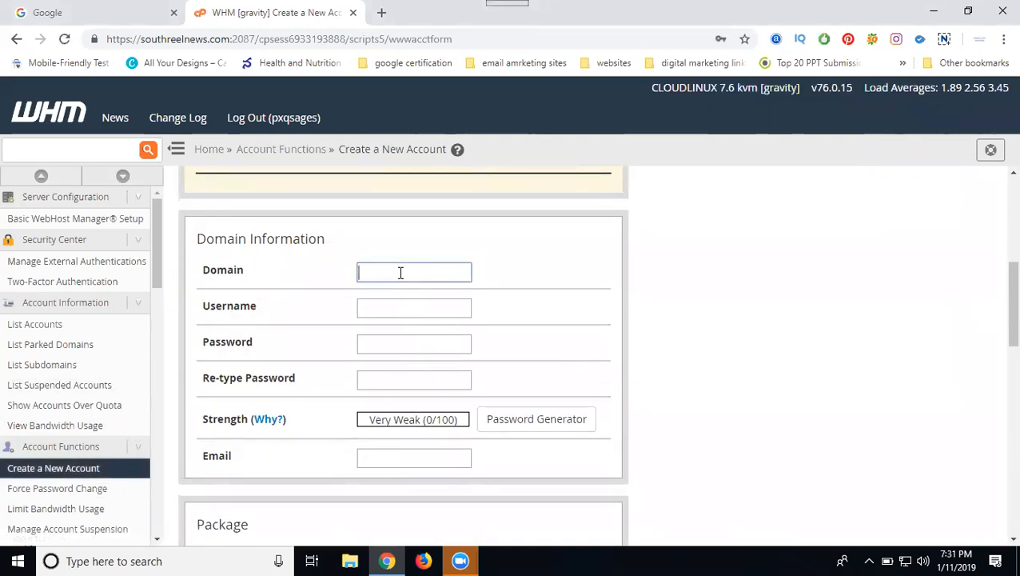
type("abc.com")
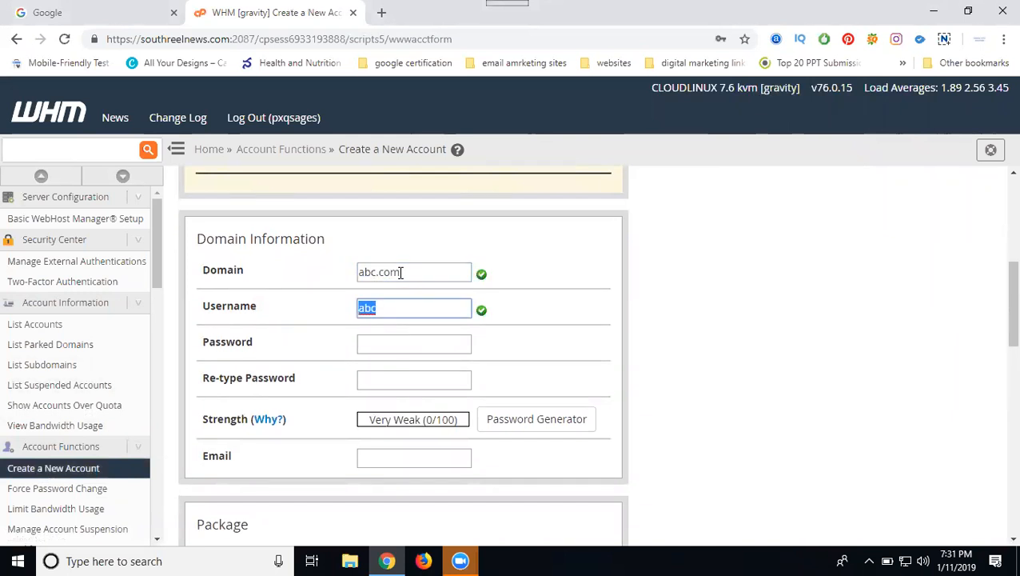
left_click(414, 343)
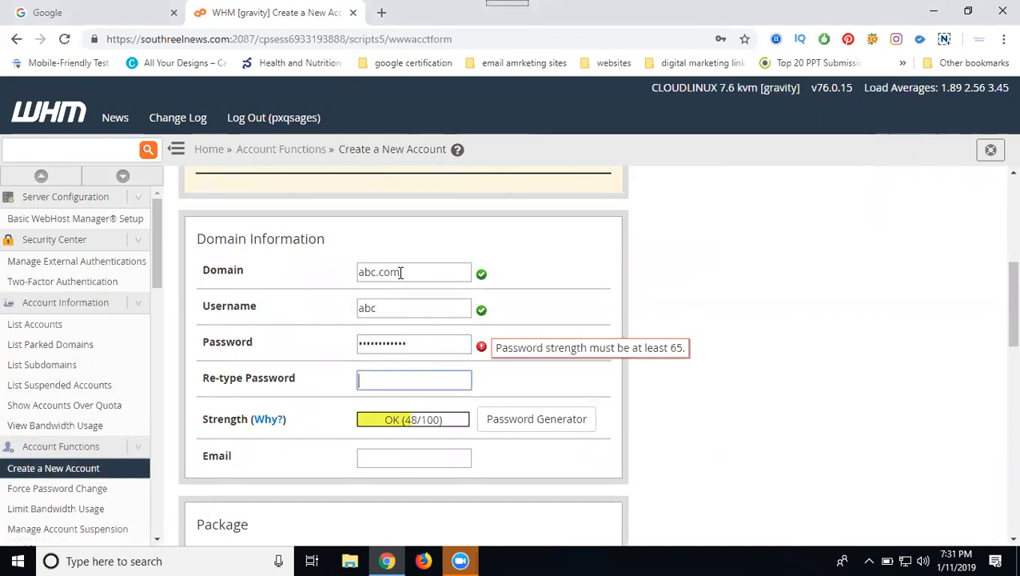
type("•")
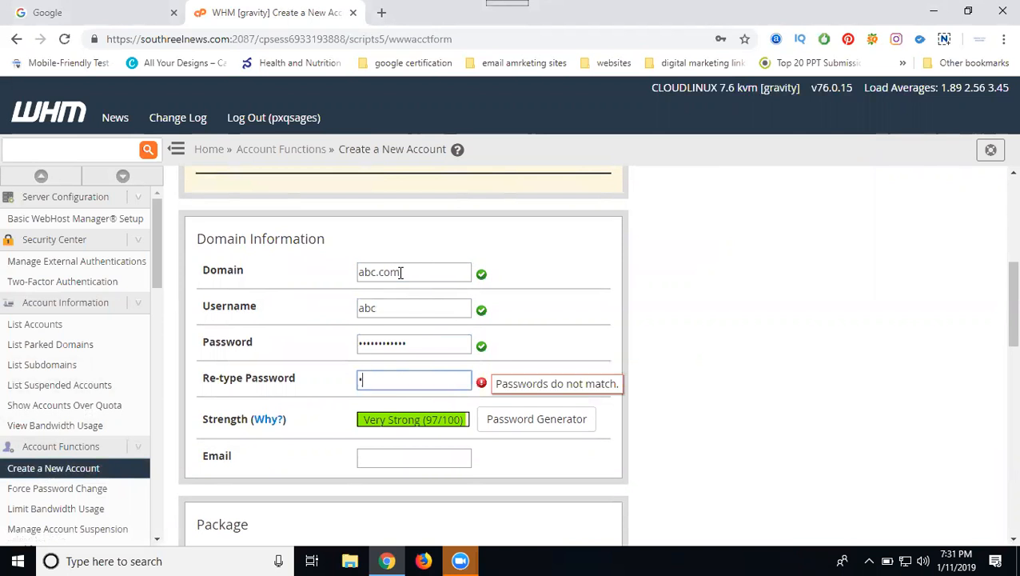
type("password")
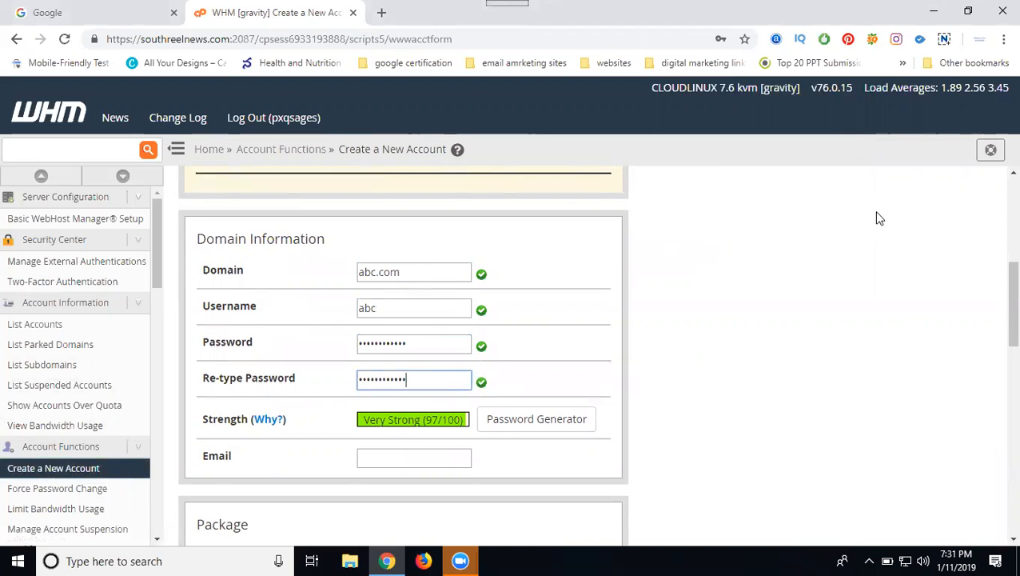
mouse_move(412, 440)
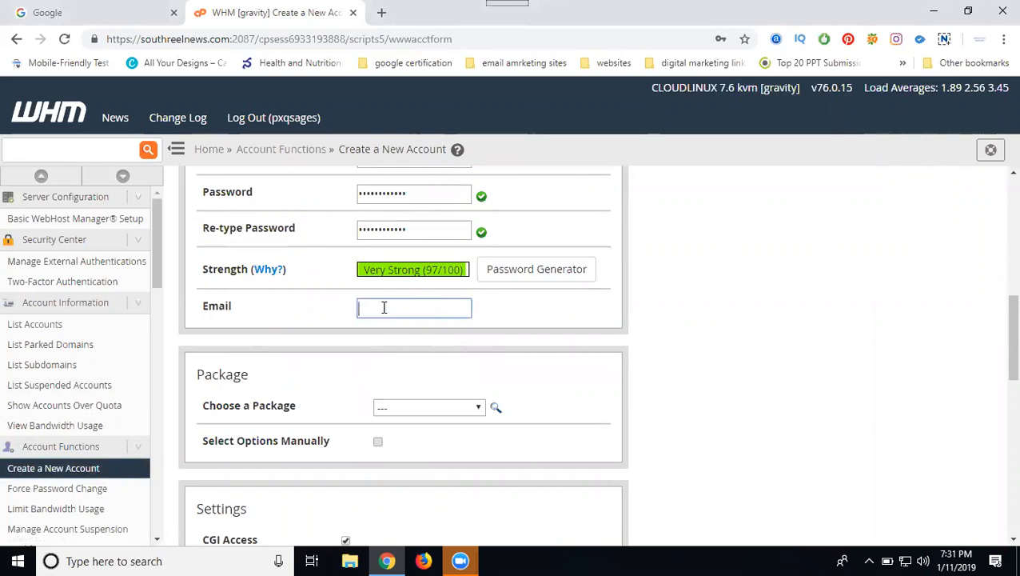
mouse_move(364, 304)
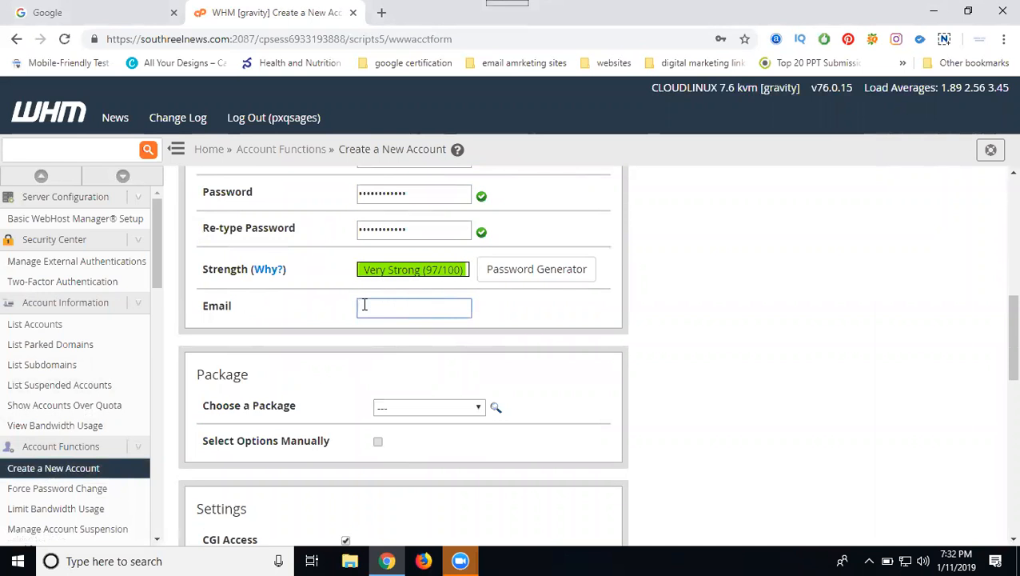
scroll("down", 3)
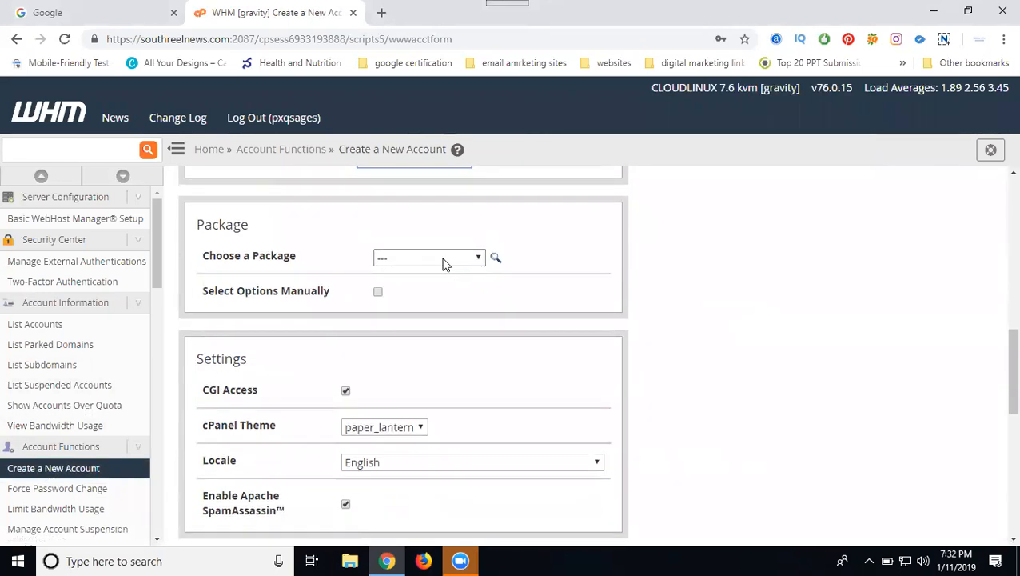
left_click(429, 257)
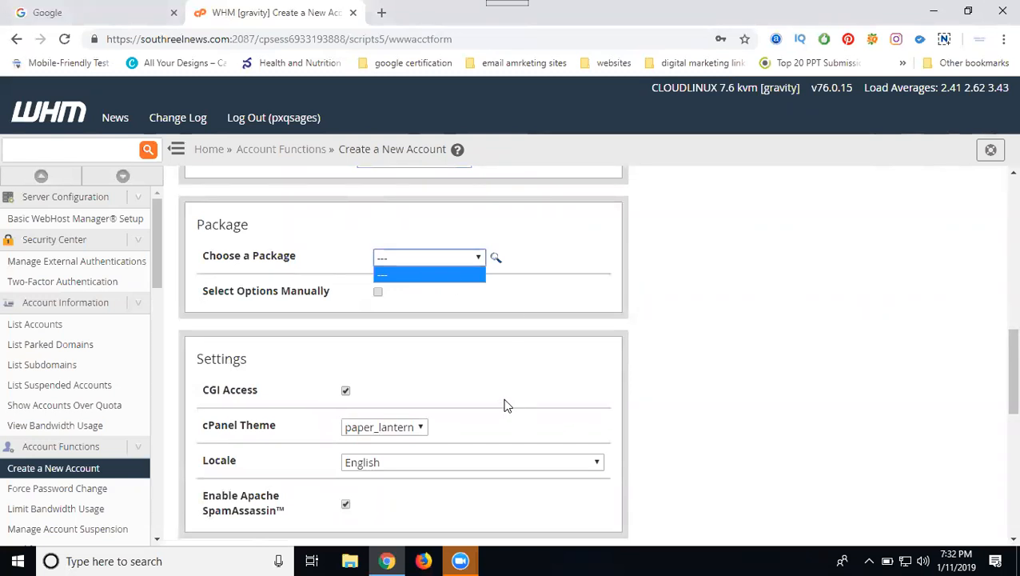
mouse_move(275, 297)
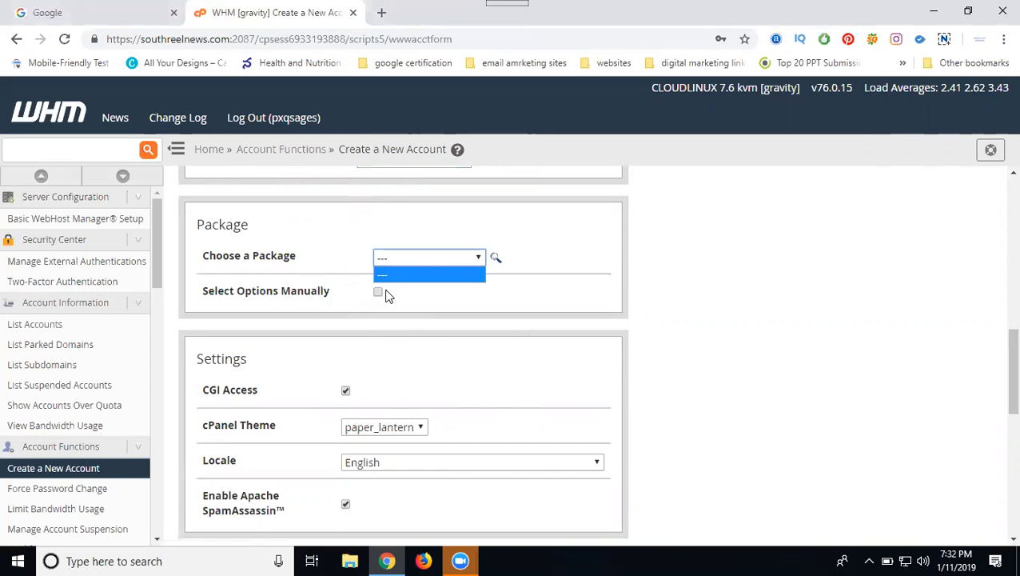
left_click(377, 292)
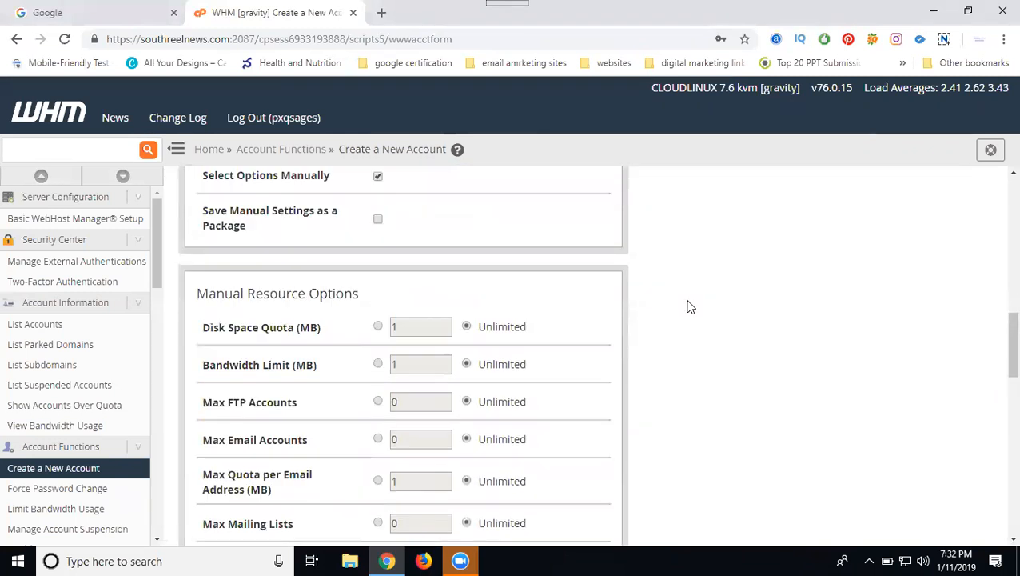
scroll("down", 3)
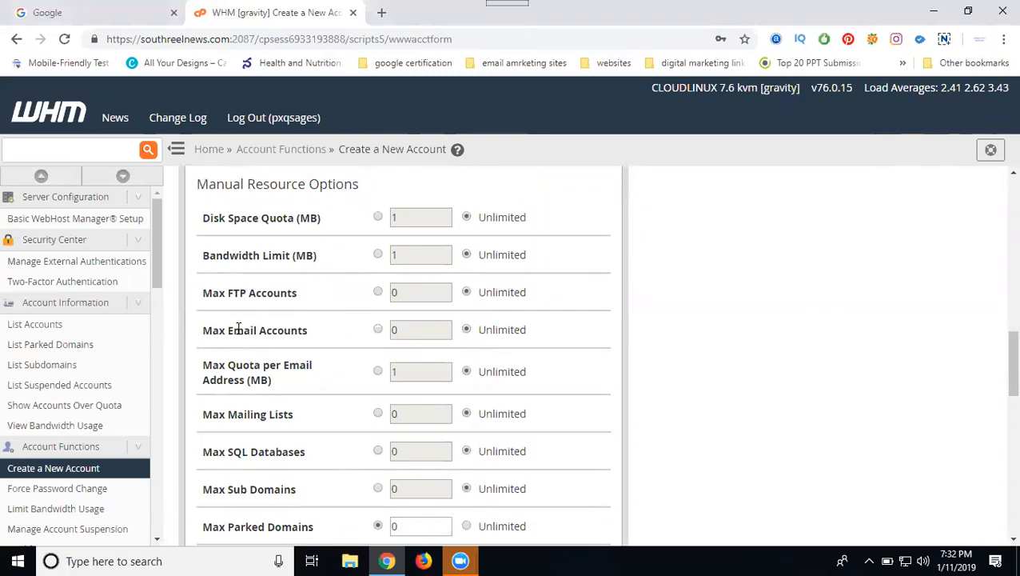
scroll("down", 3)
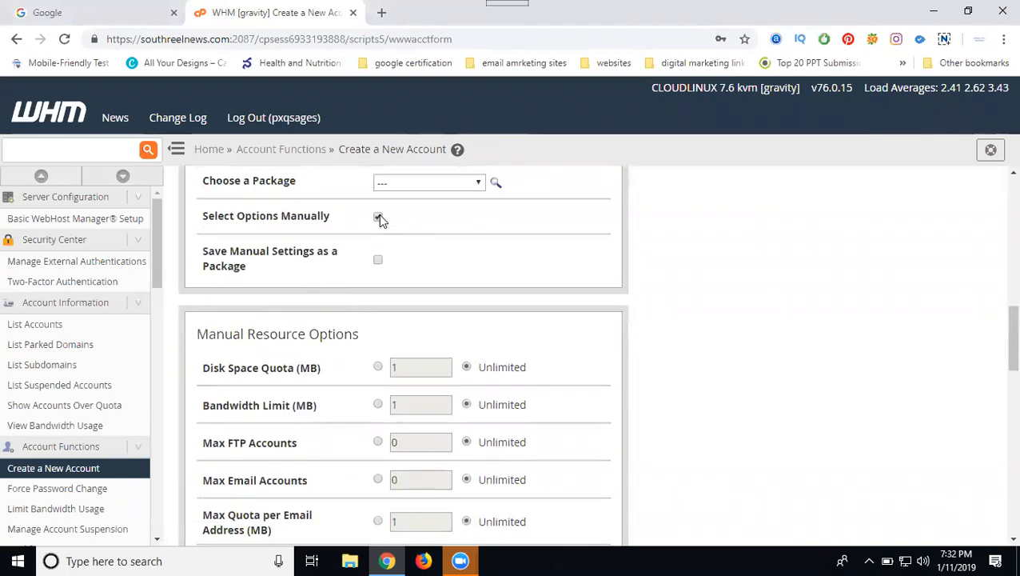
left_click(378, 217)
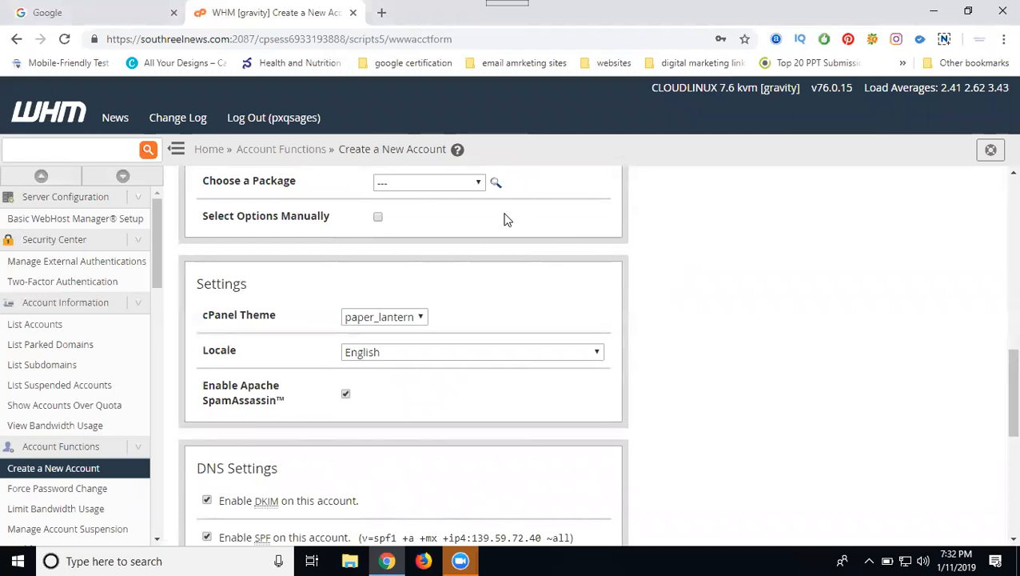
Set Mail Routing Settings to 'Automatically Detect Configuration (recommended)'.
scroll("down", 3)
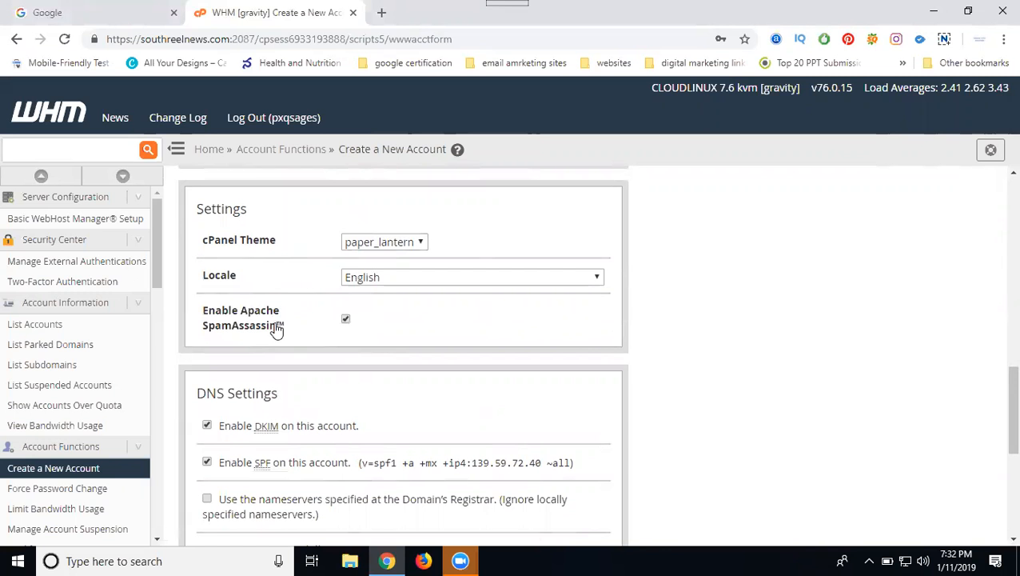
scroll("down", 3)
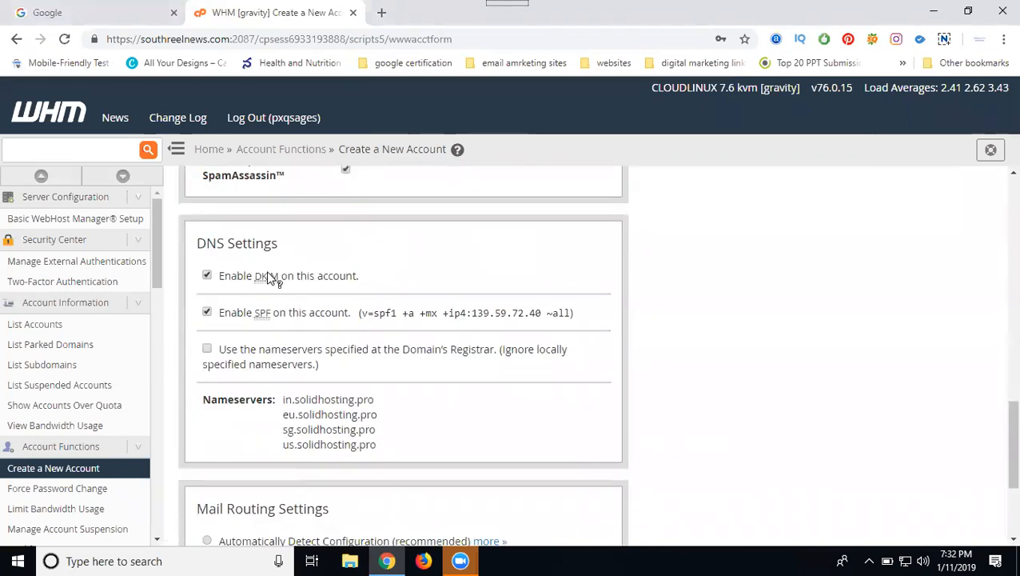
scroll("down", 3)
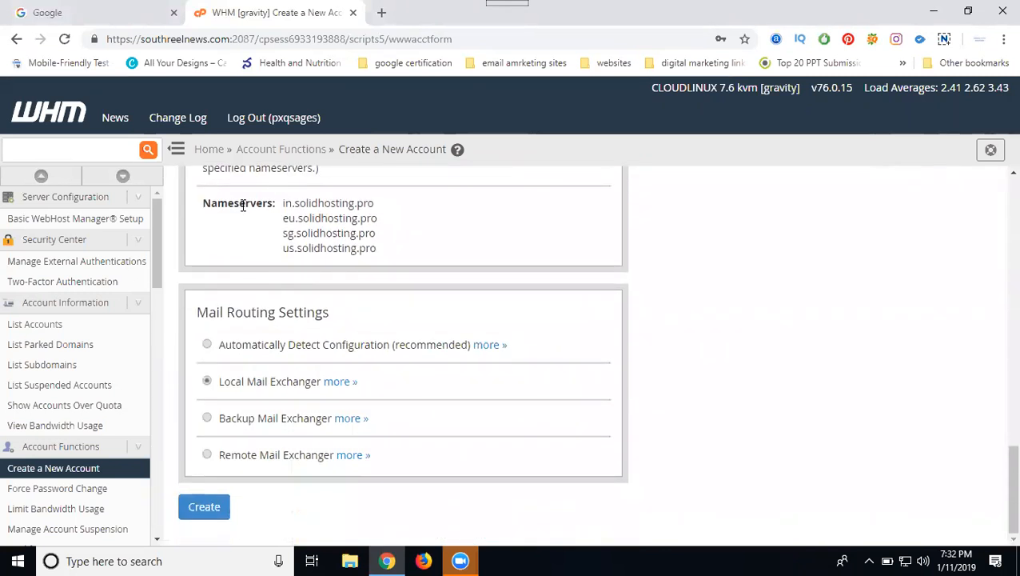
mouse_move(250, 371)
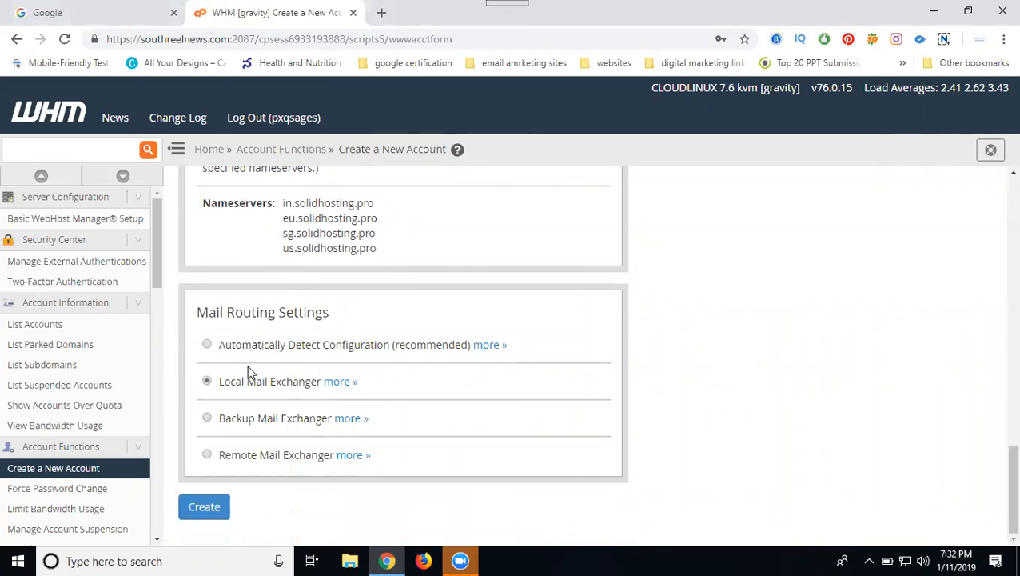
left_click(208, 344)
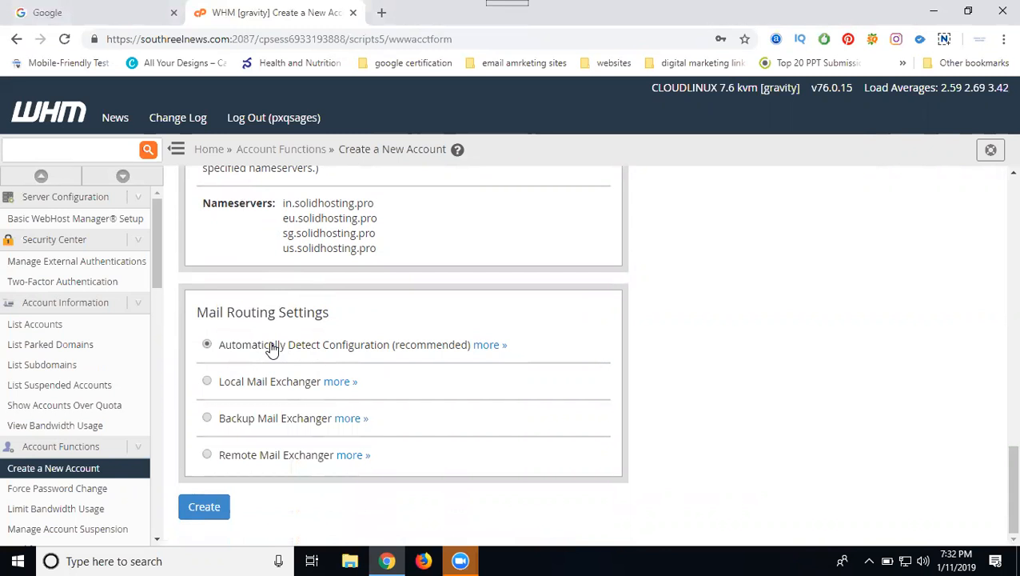
mouse_move(258, 365)
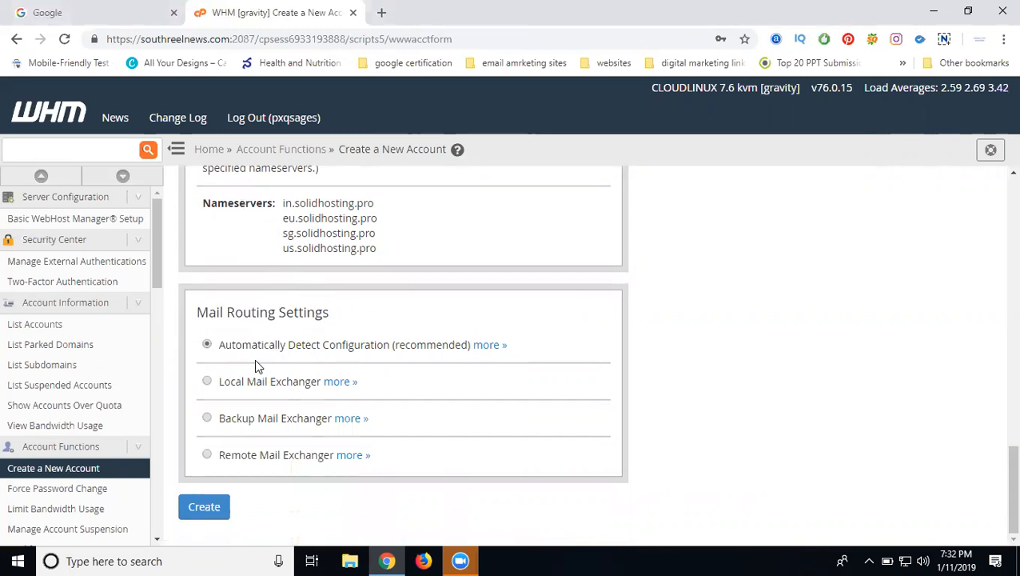
mouse_move(251, 416)
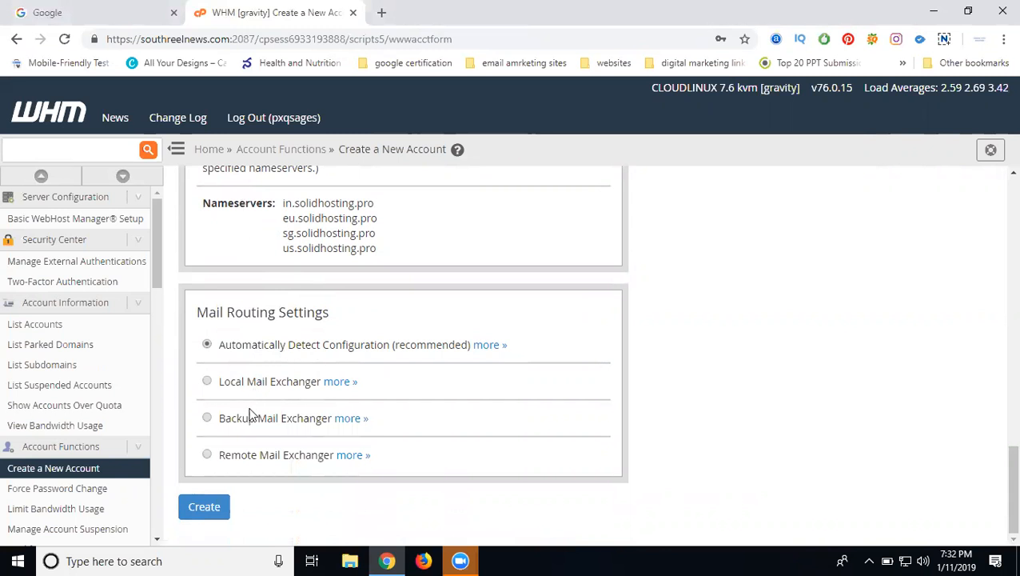
mouse_move(248, 462)
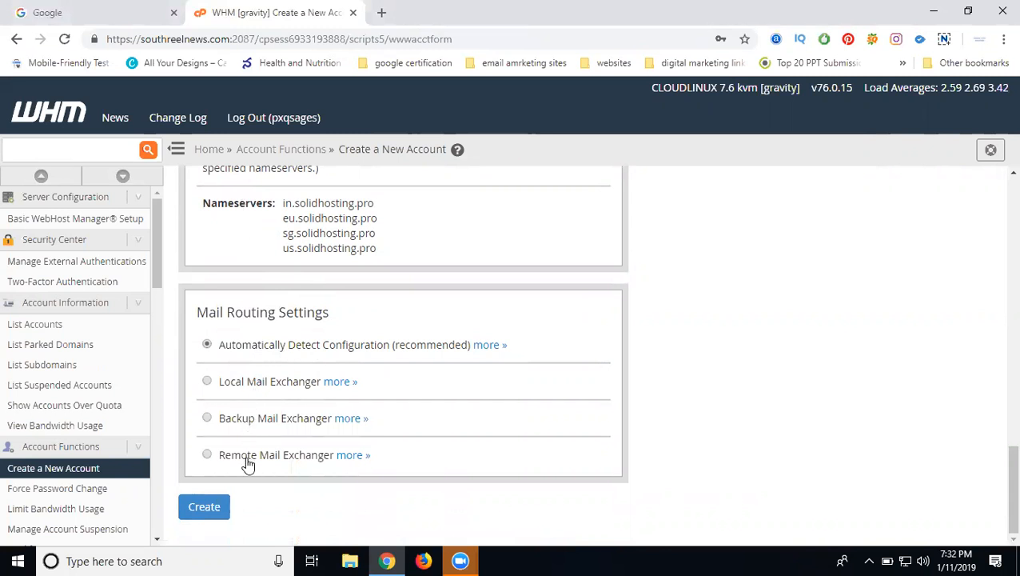
mouse_move(259, 344)
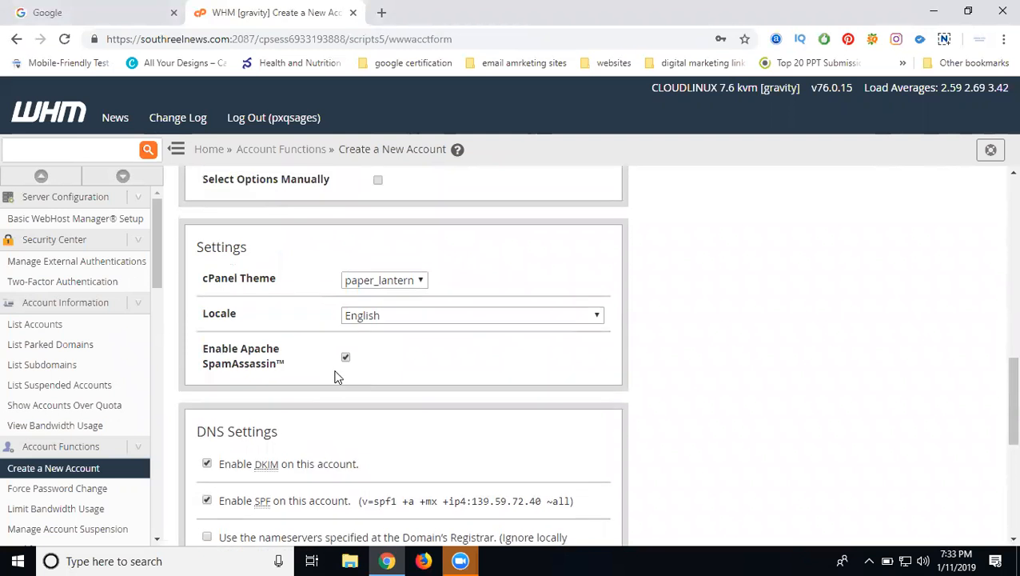
scroll("up", 3)
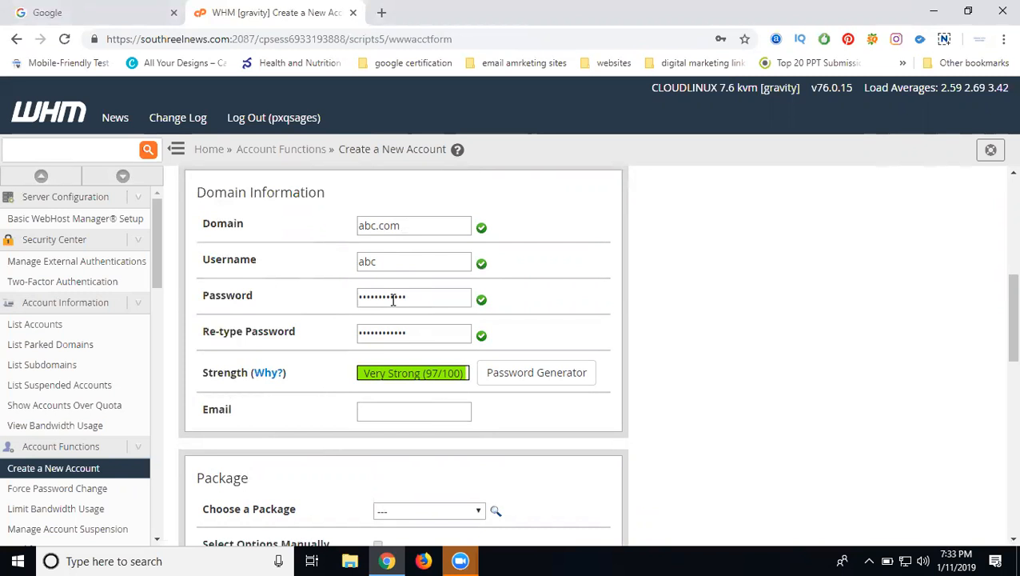
scroll("down", 3)
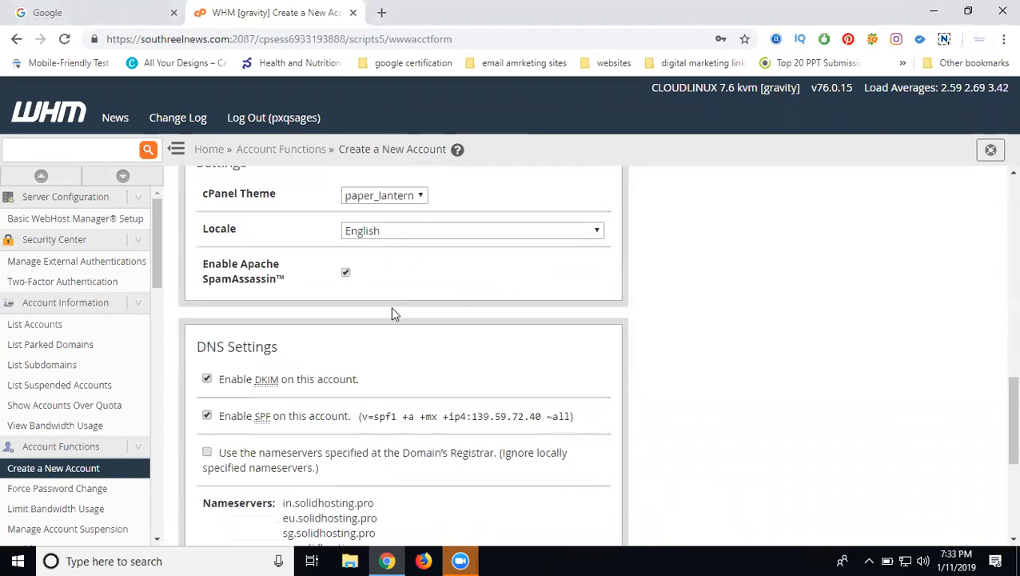
scroll("down", 3)
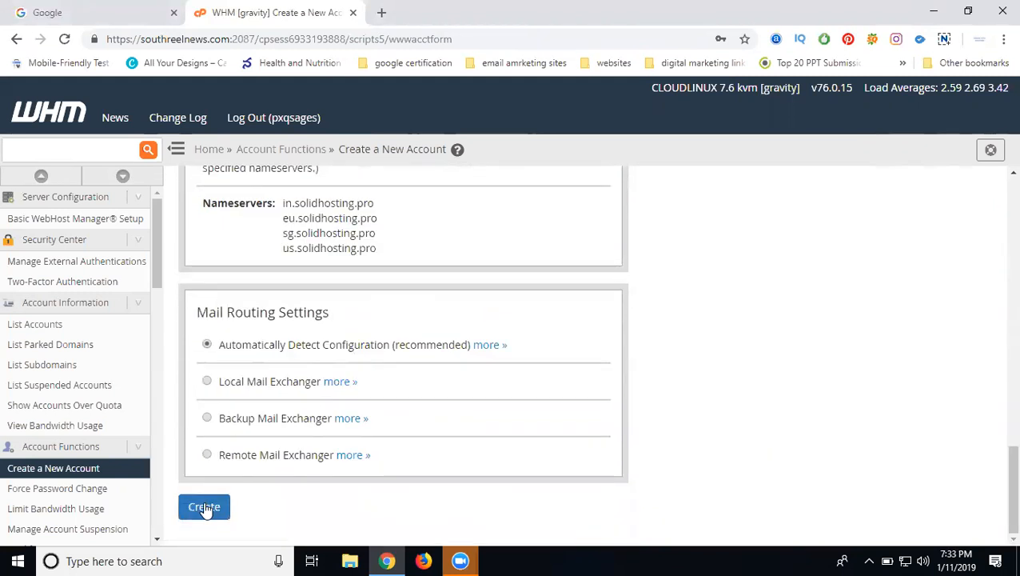
mouse_move(256, 502)
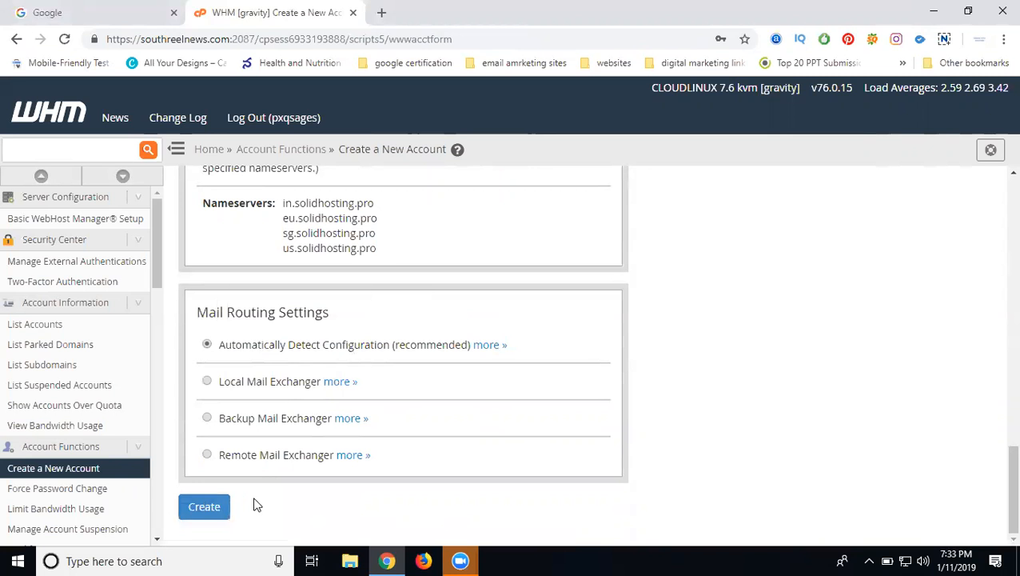
mouse_move(380, 11)
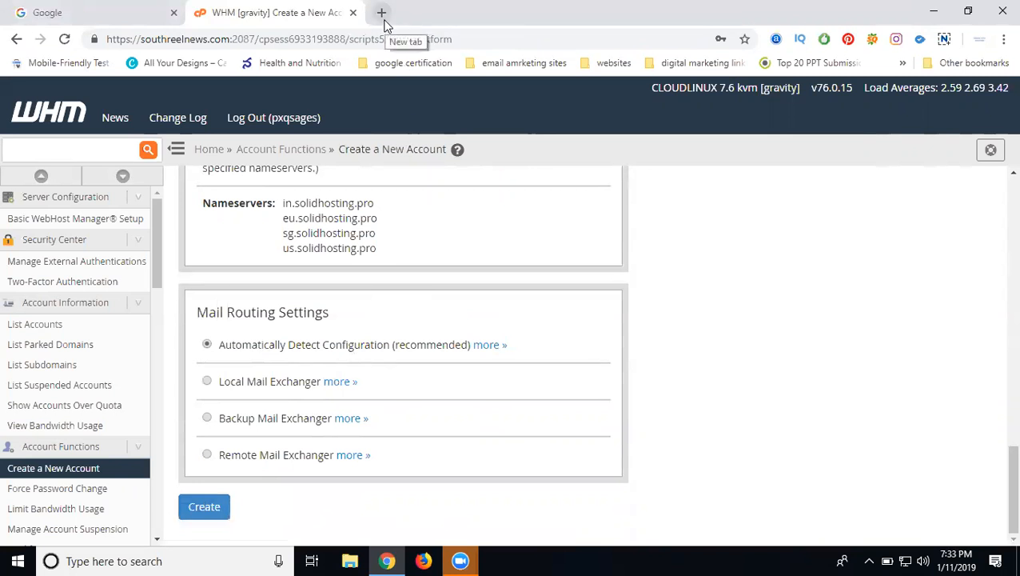
Open a new Chrome tab to load southreelnews.com/cpanel.
left_click(400, 13)
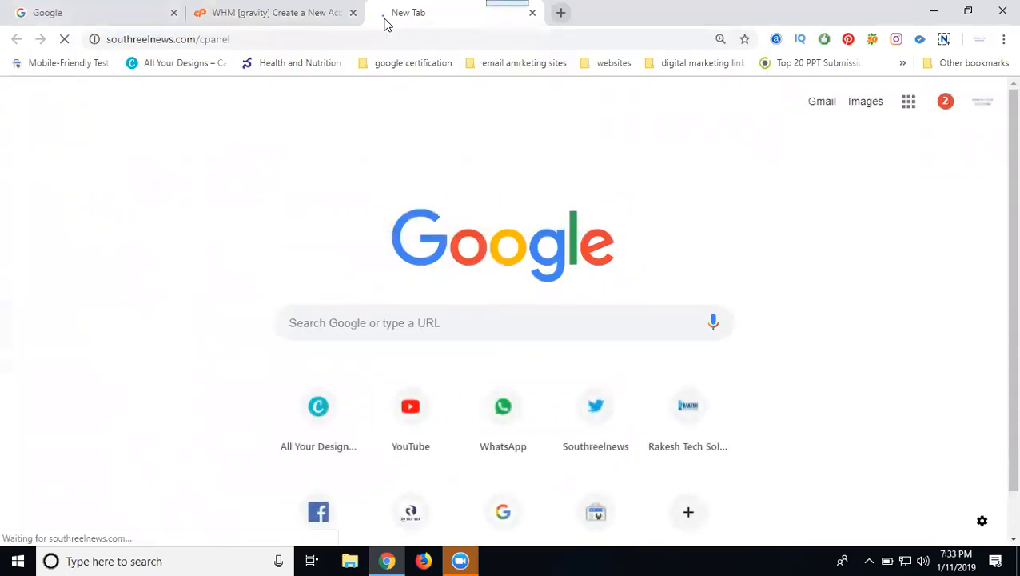
Log in to cPanel with the prefilled credentials to reach the southreelnews.com dashboard.
left_click(503, 397)
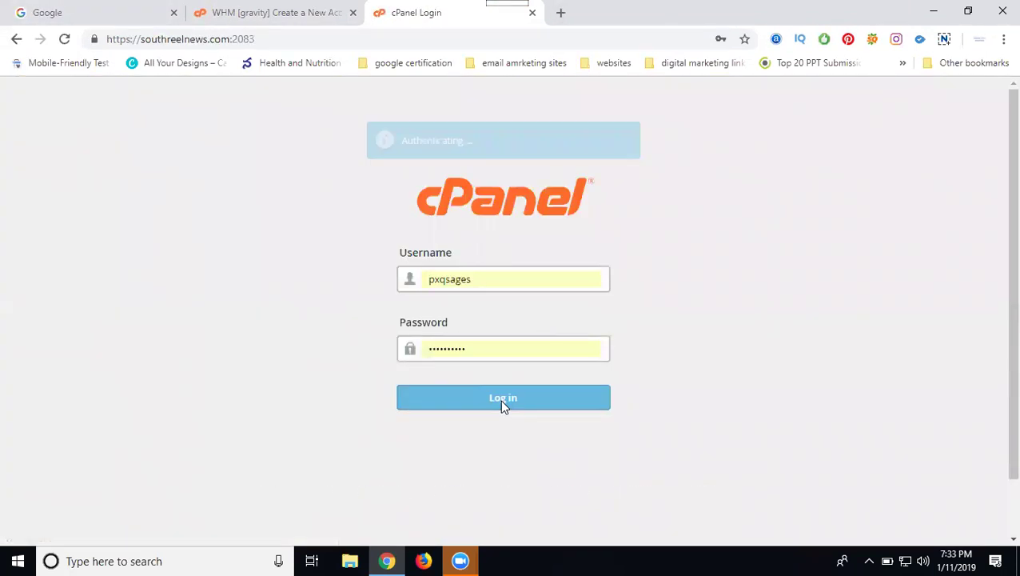
left_click(503, 398)
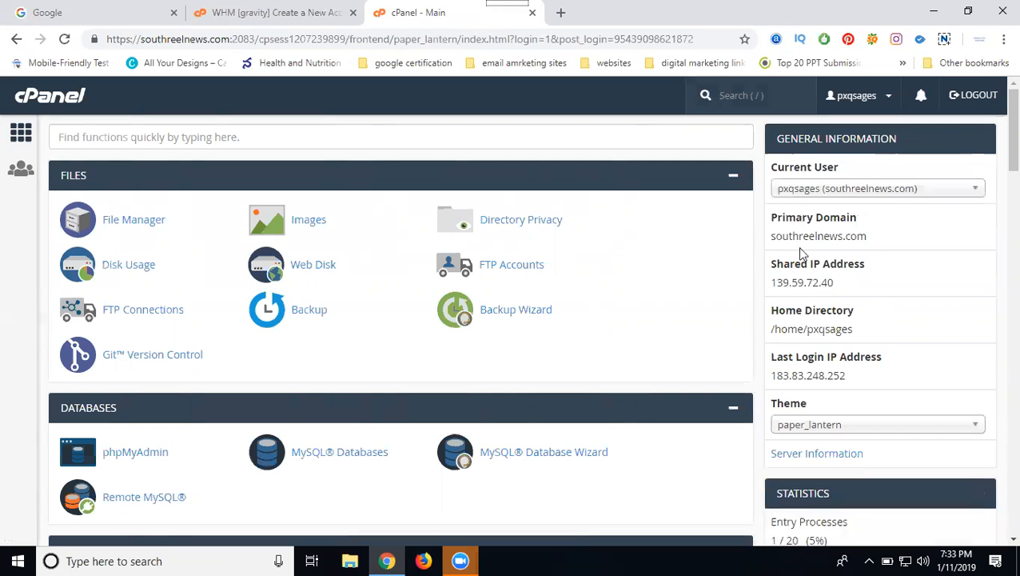
mouse_move(795, 361)
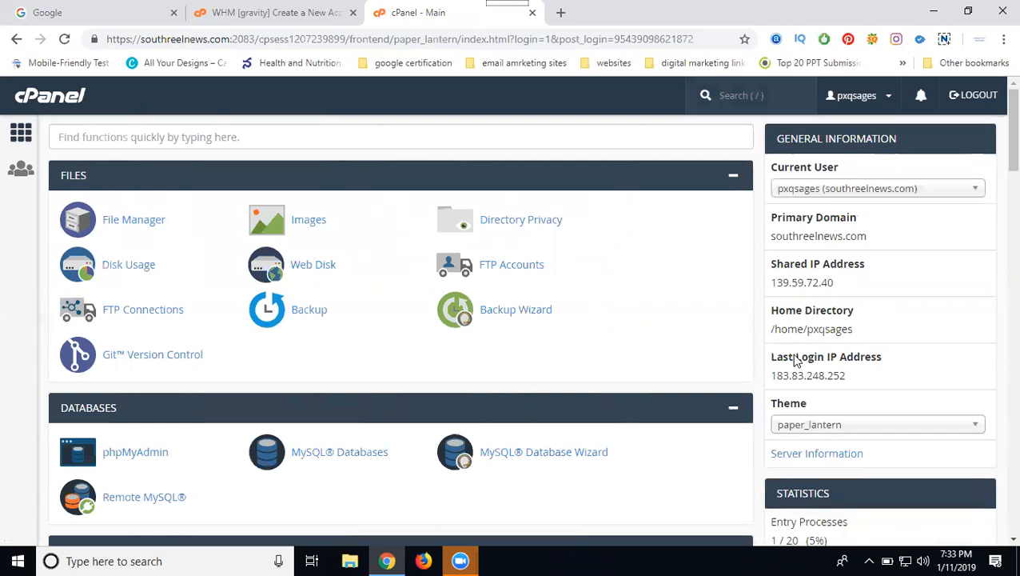
scroll("down", 3)
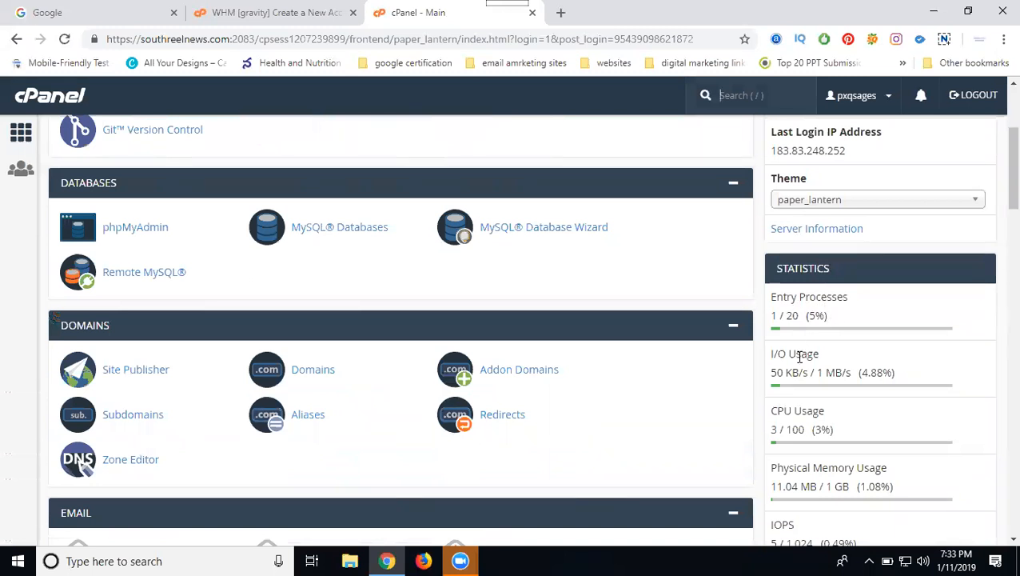
scroll("down", 3)
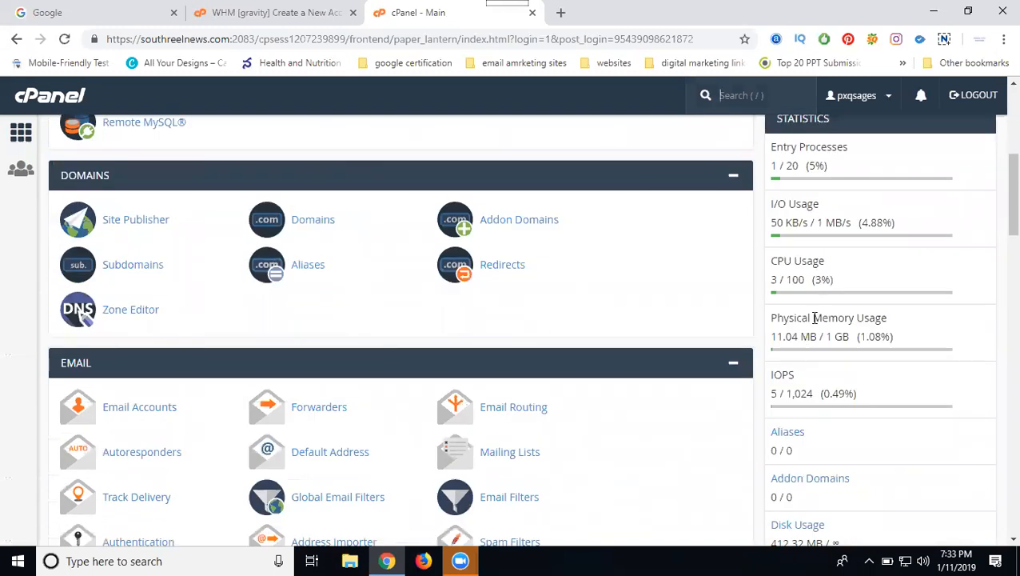
scroll("down", 3)
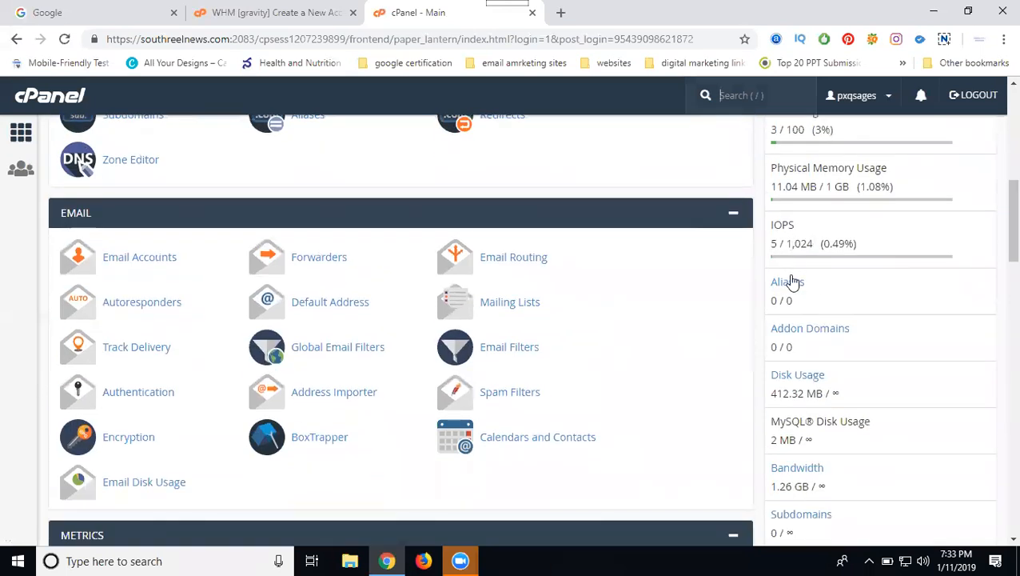
scroll("down", 3)
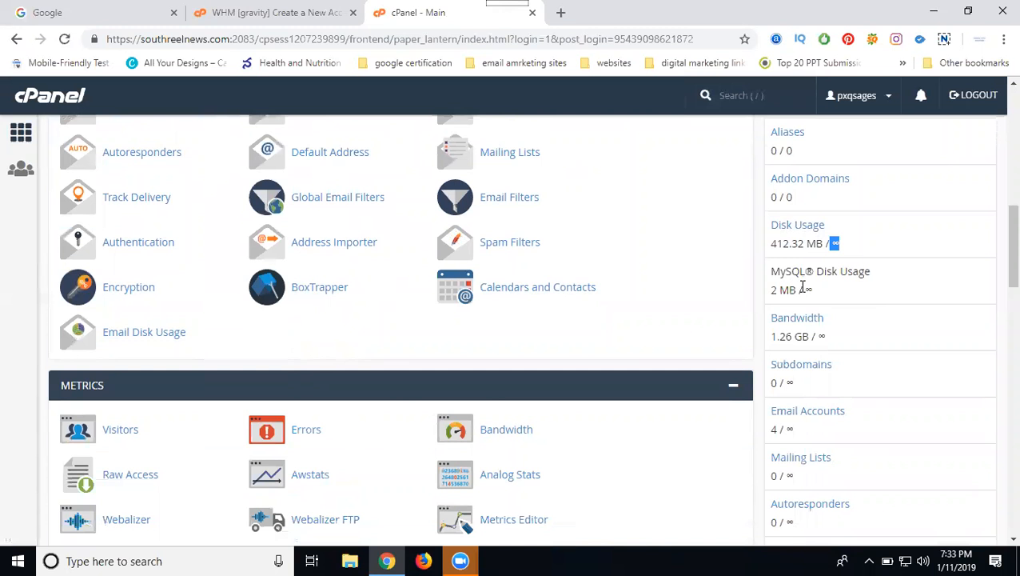
scroll("down", 3)
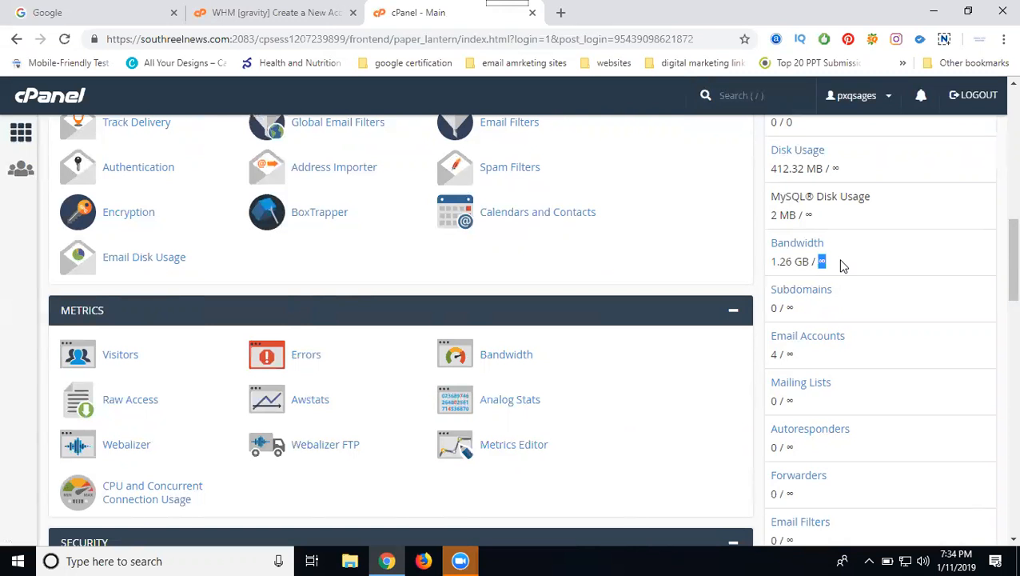
mouse_move(838, 232)
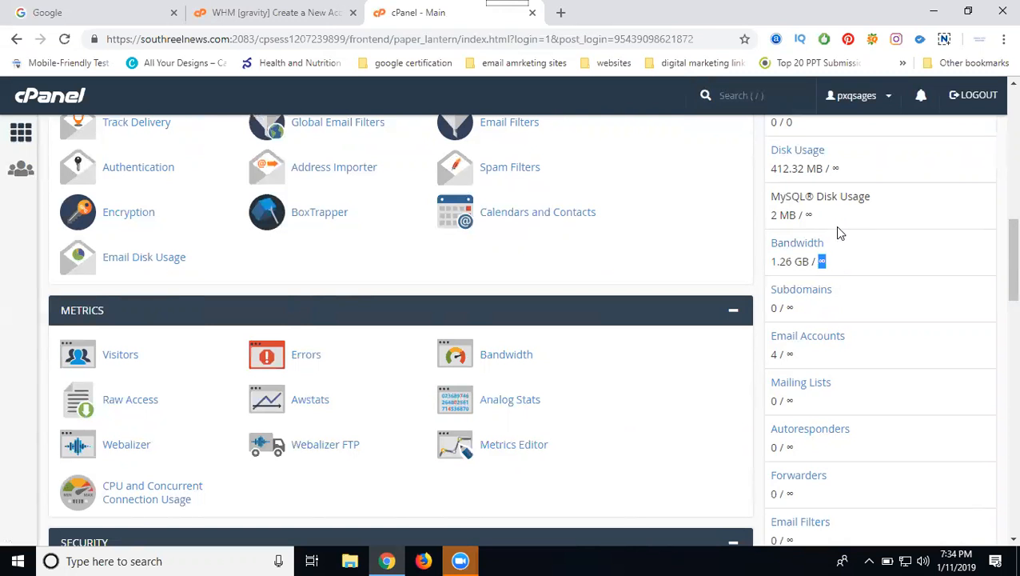
scroll("down", 3)
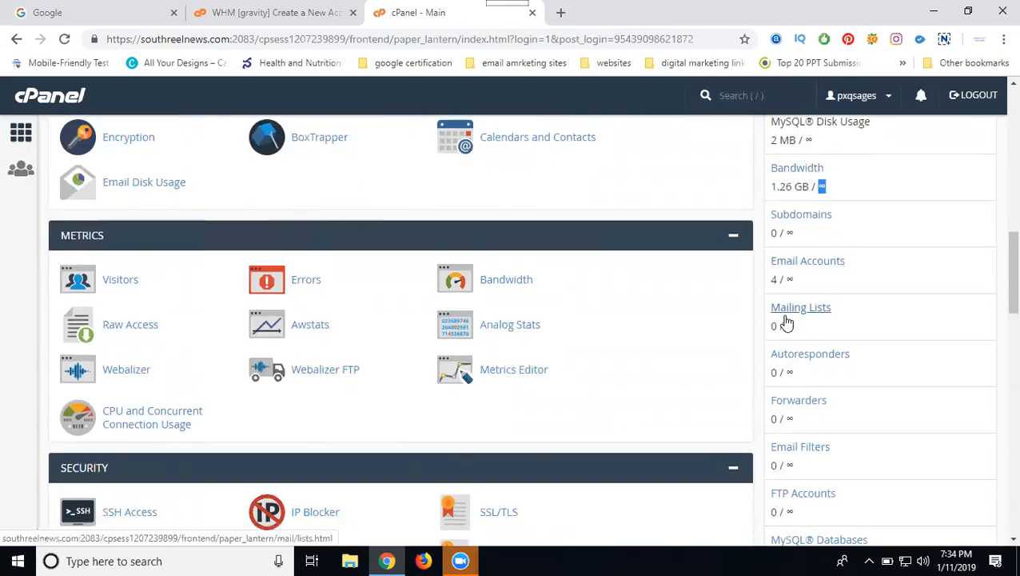
scroll("down", 3)
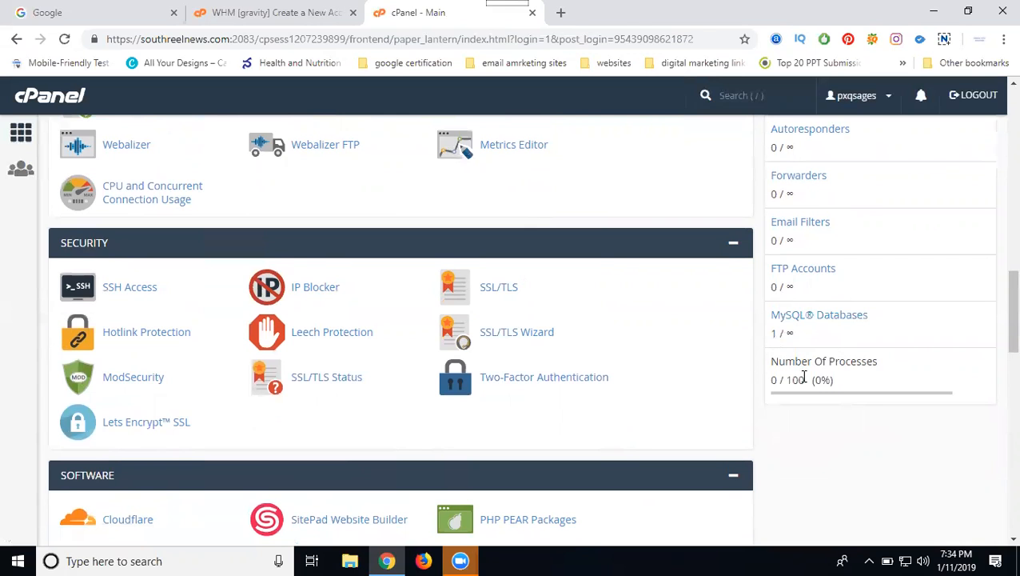
scroll("up", 3)
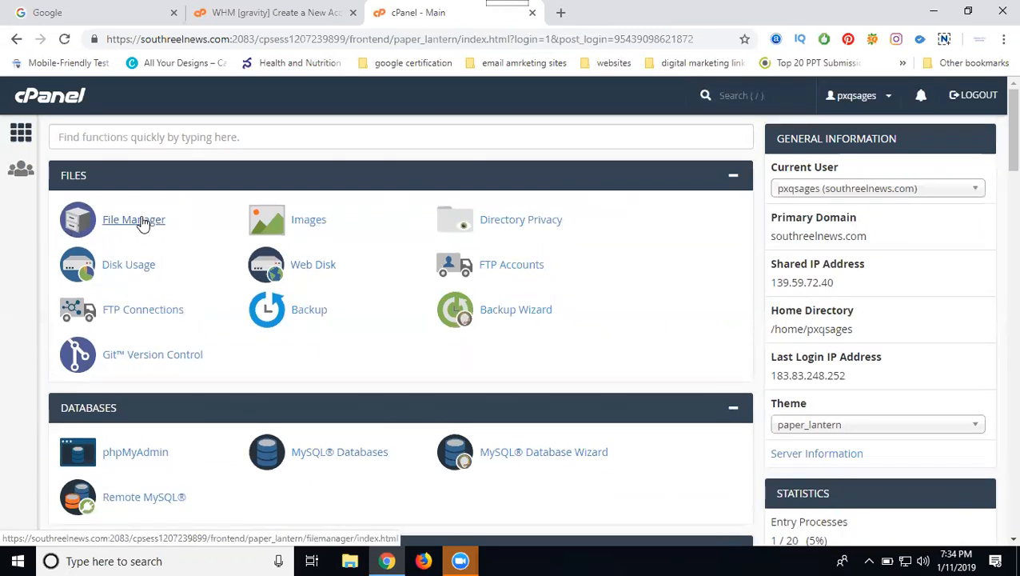
scroll("down", 3)
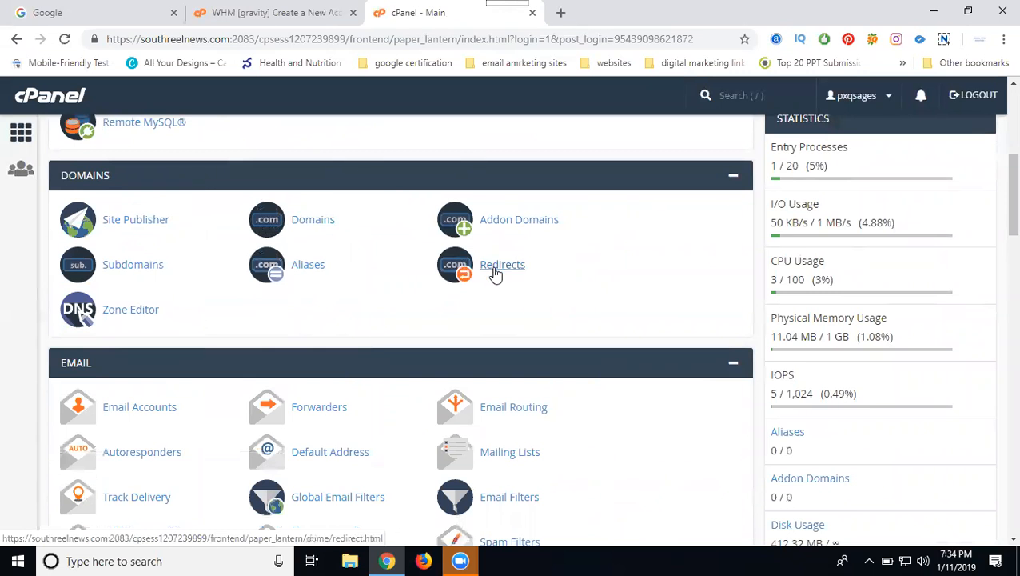
scroll("down", 3)
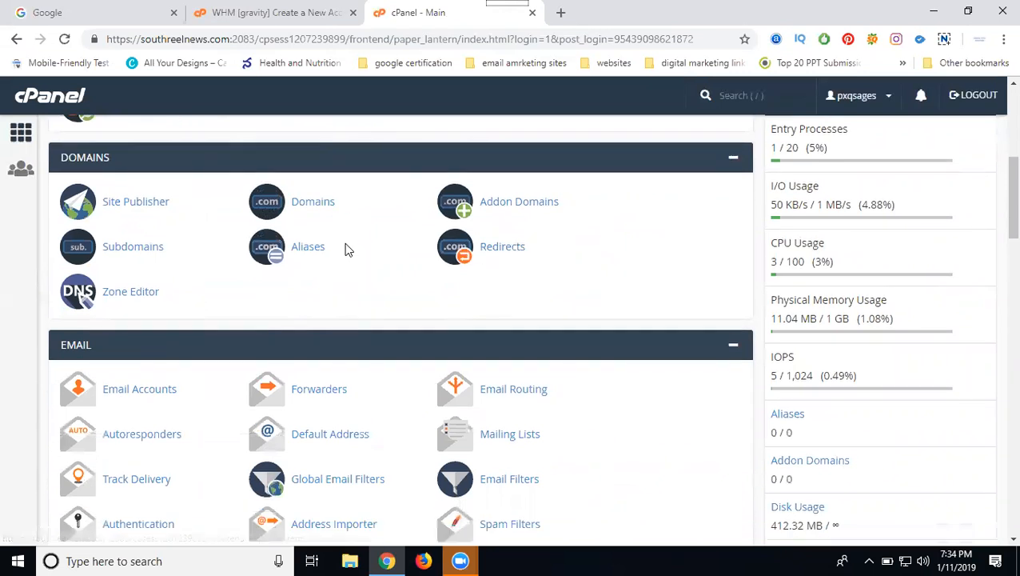
scroll("down", 3)
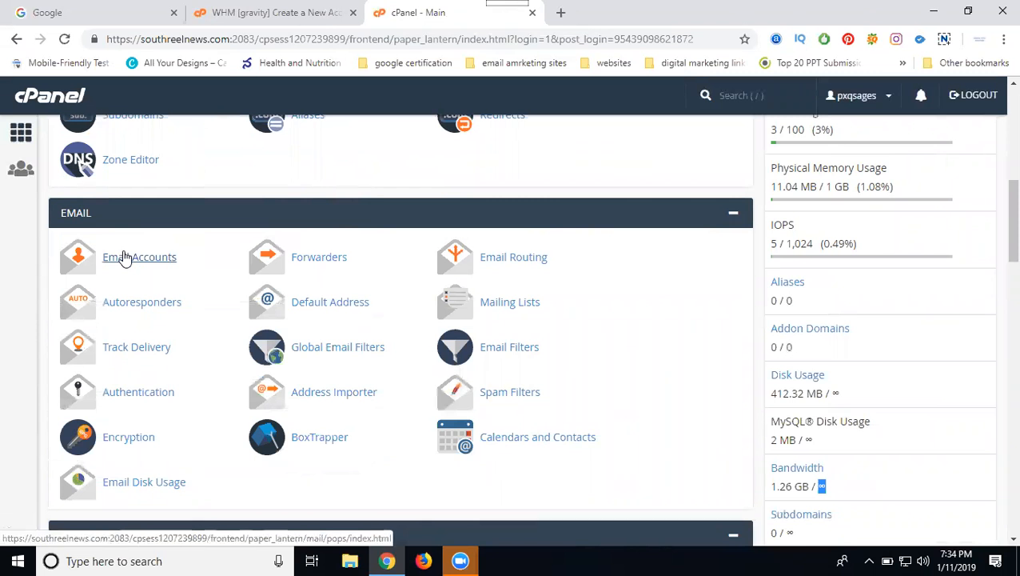
mouse_move(467, 264)
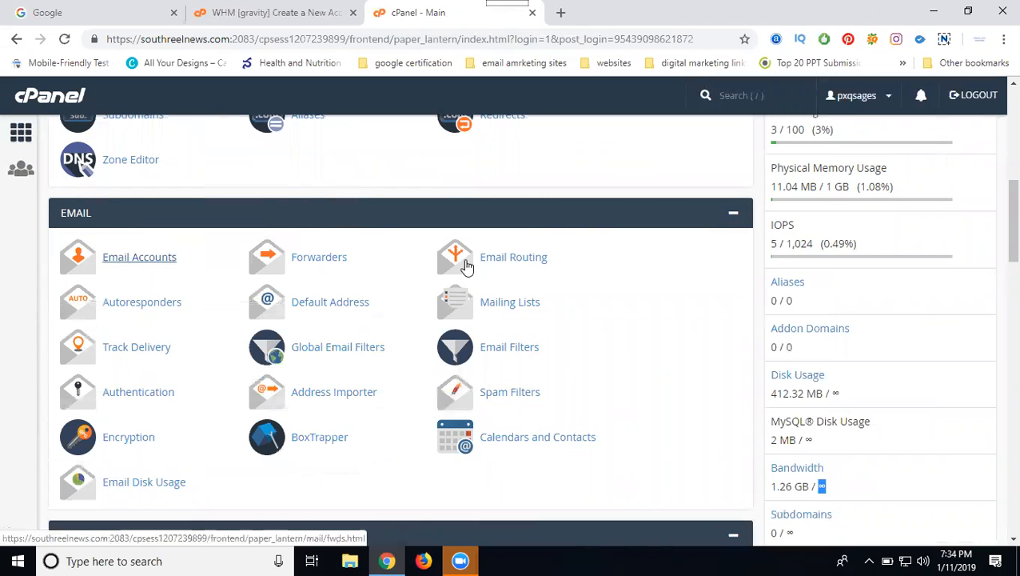
mouse_move(427, 410)
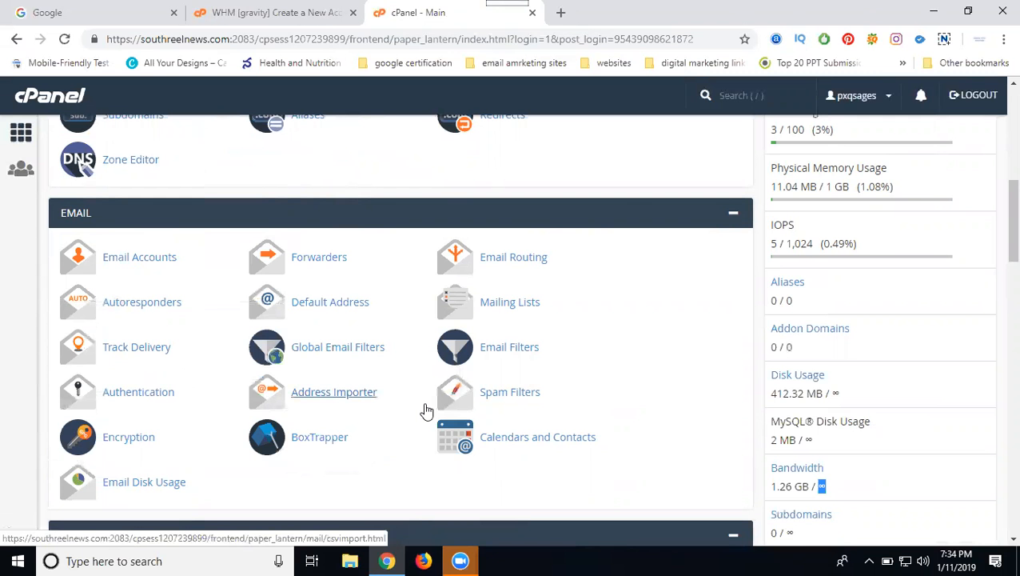
scroll("down", 3)
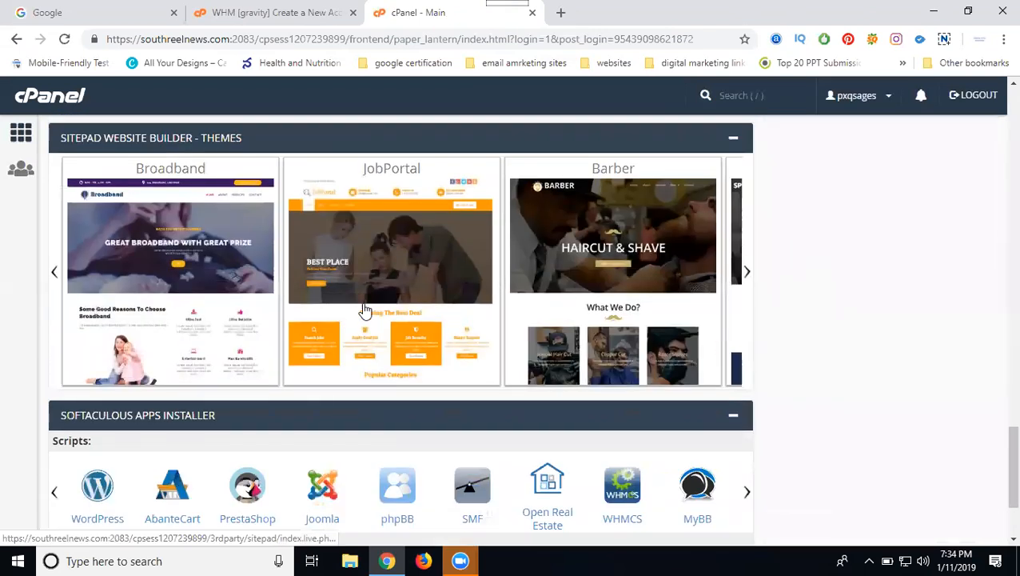
mouse_move(602, 302)
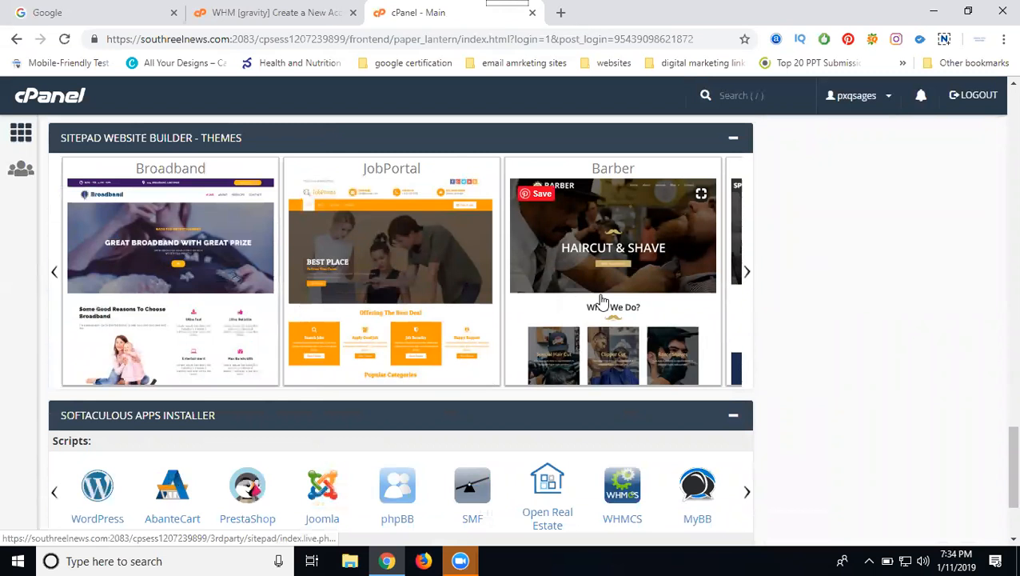
Page through the Softaculous categories to show E-Commerce and ERP.
scroll("down", 3)
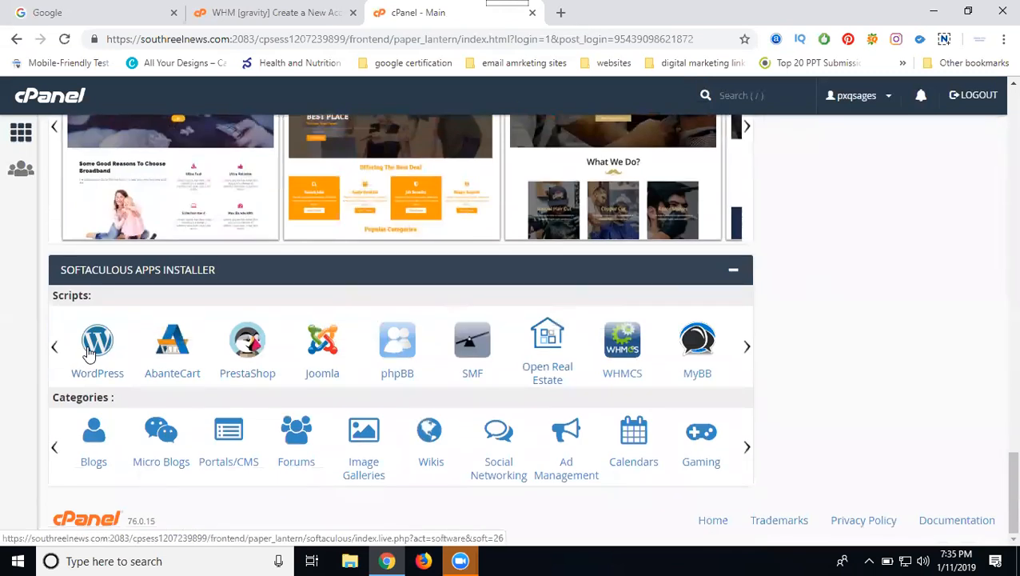
mouse_move(694, 359)
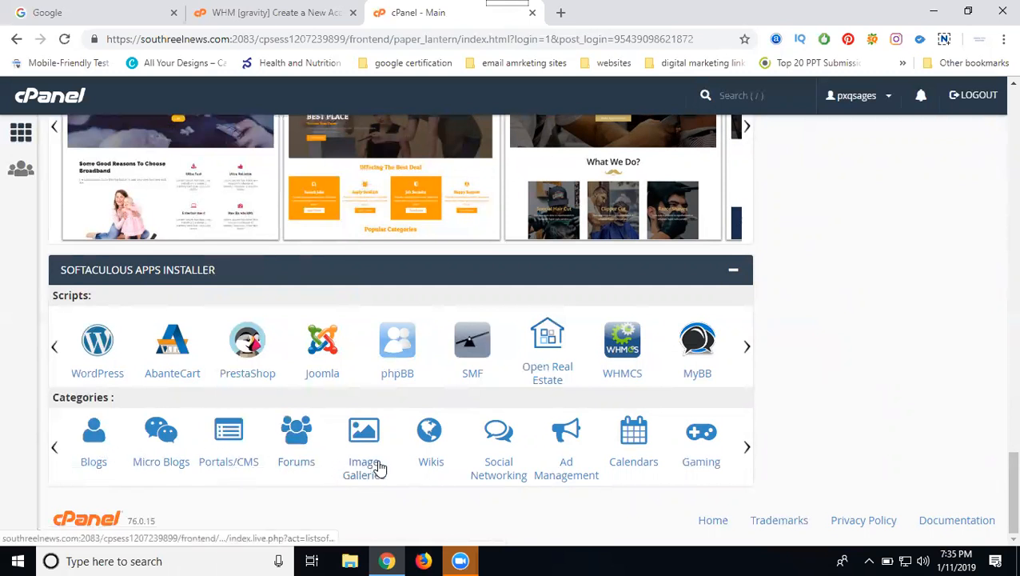
mouse_move(573, 457)
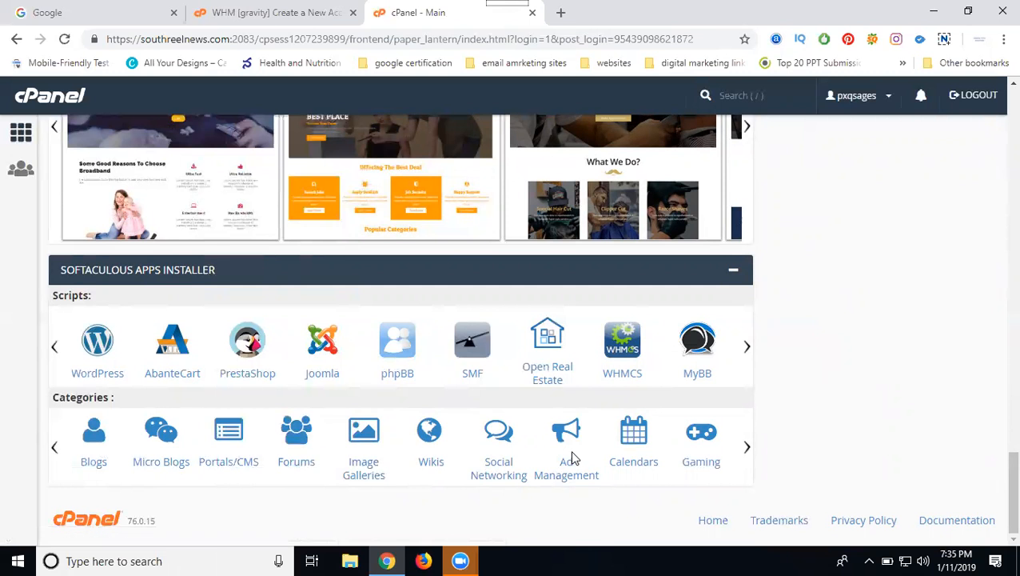
left_click(747, 446)
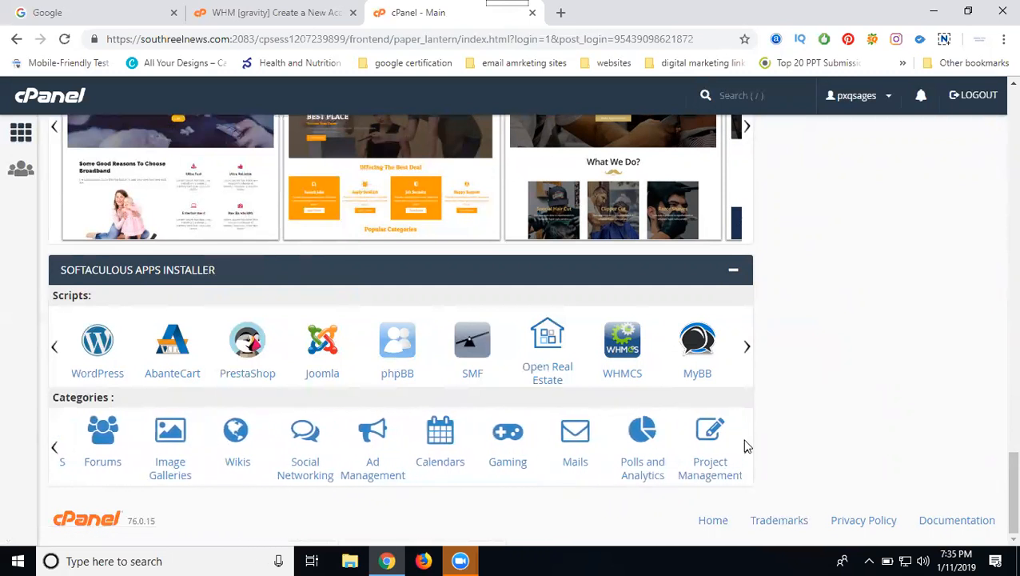
left_click(747, 346)
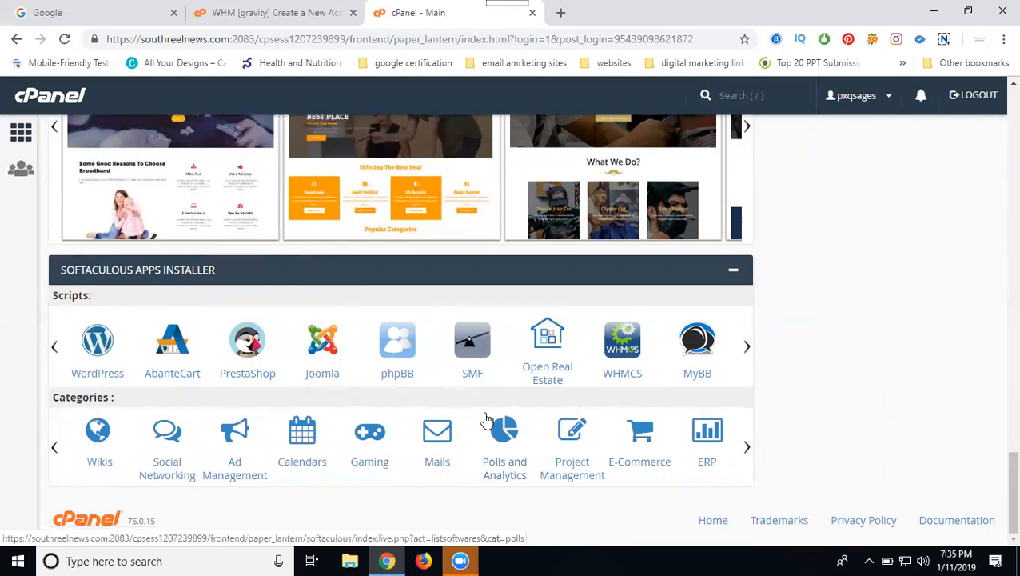
mouse_move(225, 347)
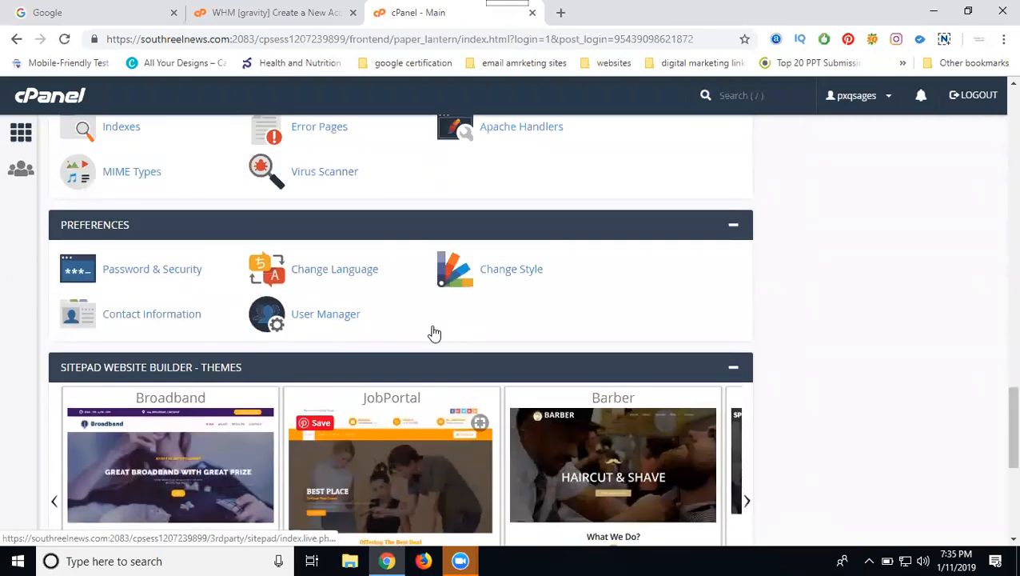
mouse_move(180, 306)
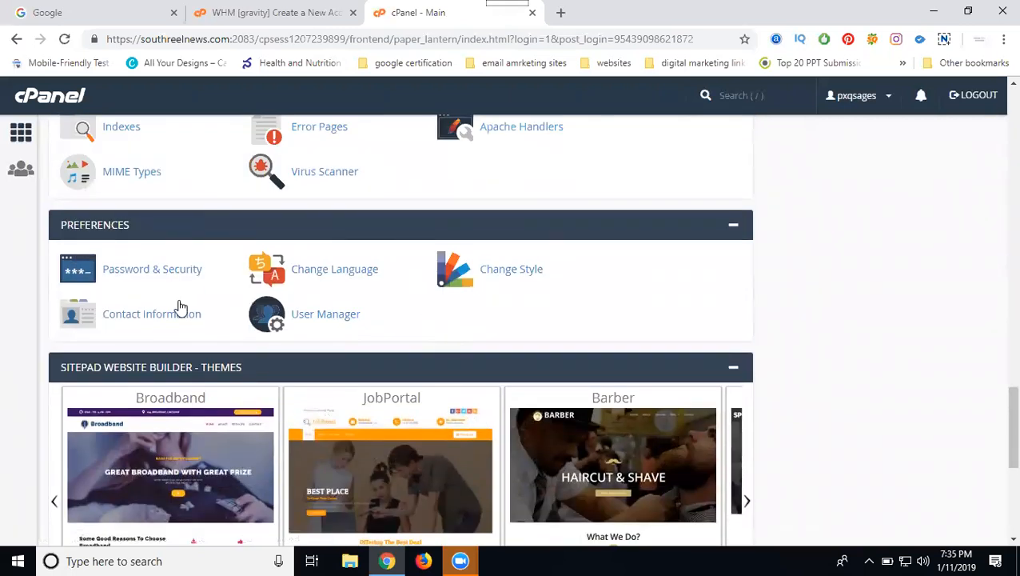
scroll("up", 3)
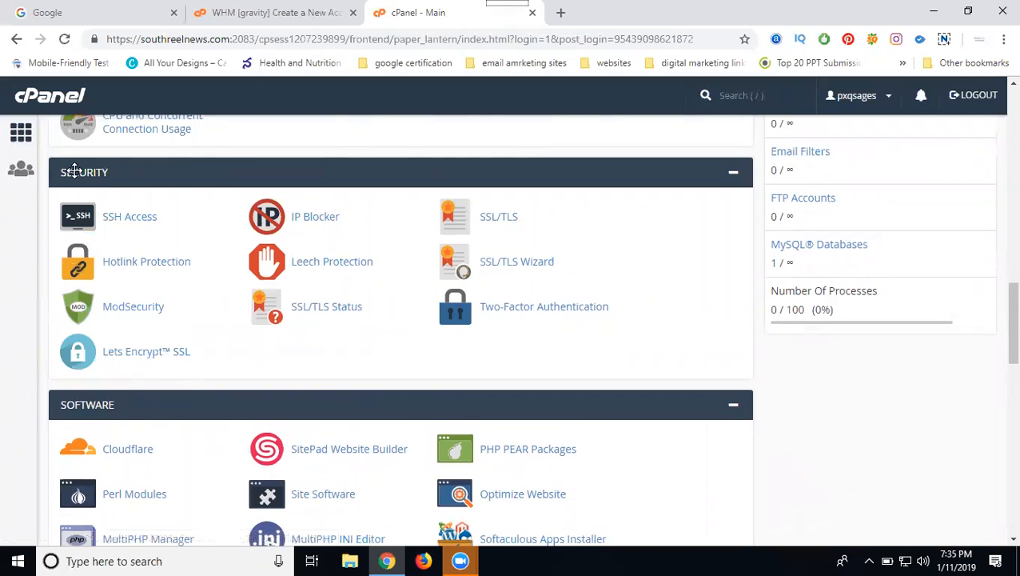
mouse_move(164, 337)
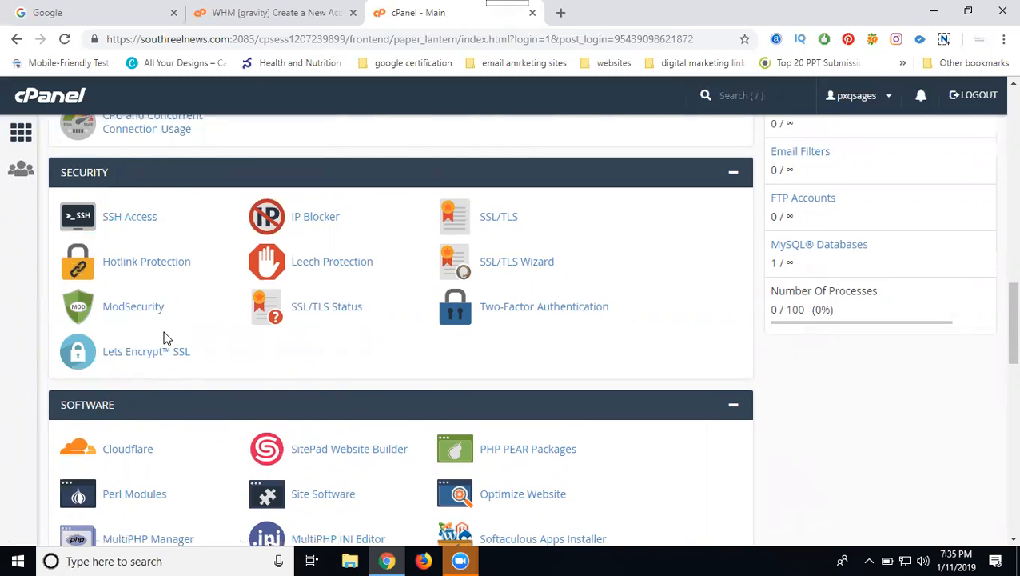
mouse_move(164, 320)
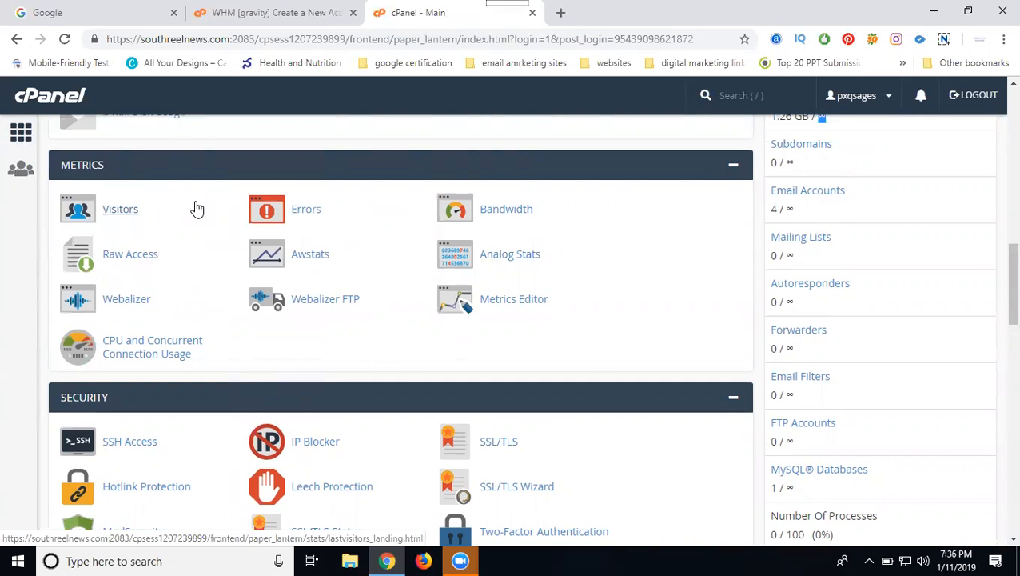
scroll("up", 3)
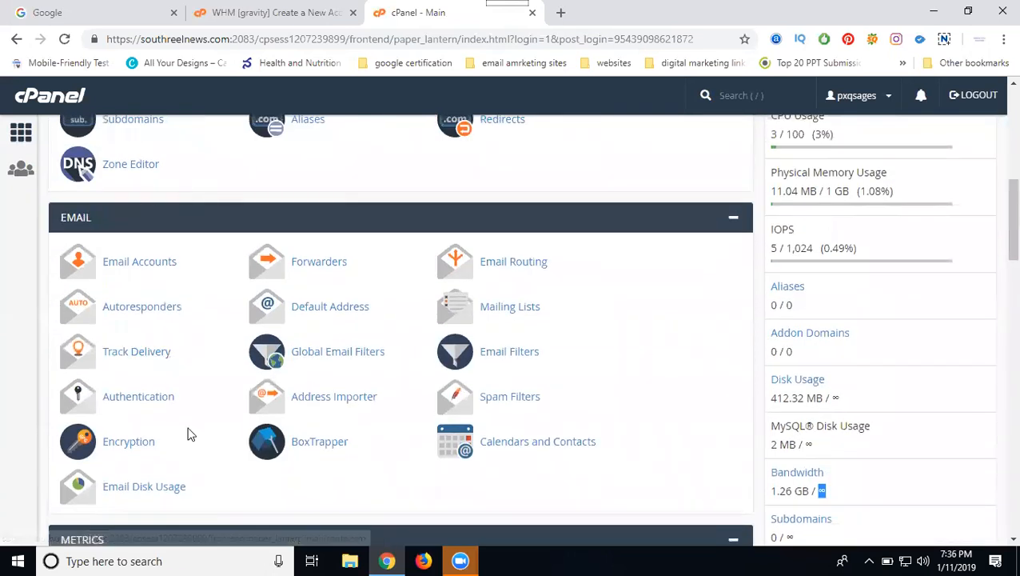
mouse_move(337, 351)
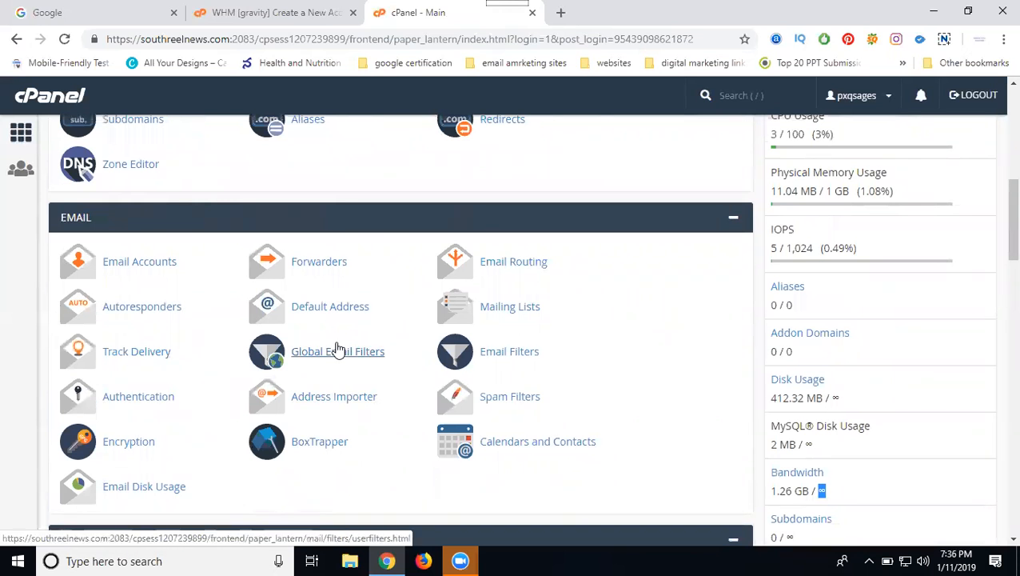
mouse_move(214, 465)
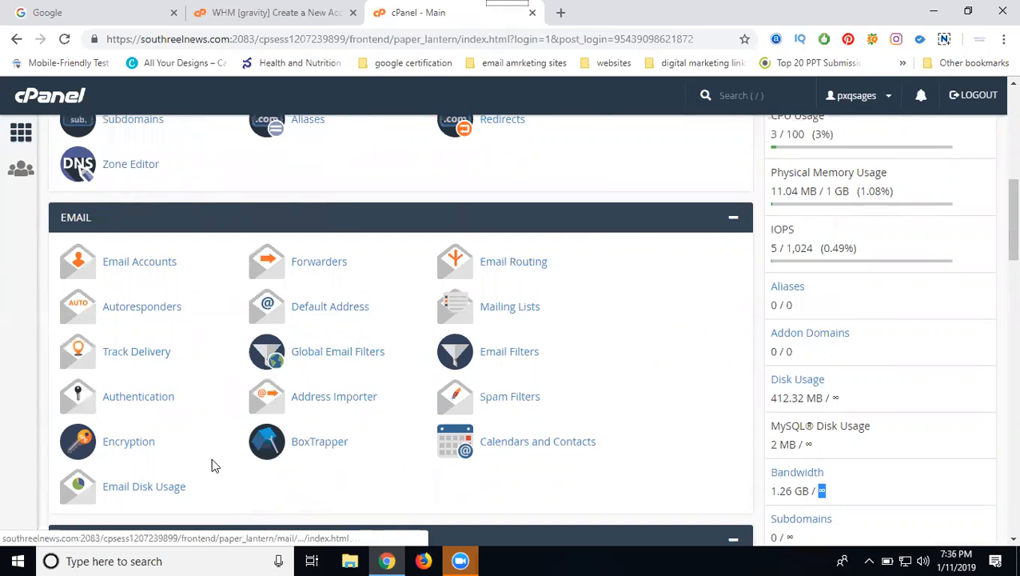
mouse_move(397, 348)
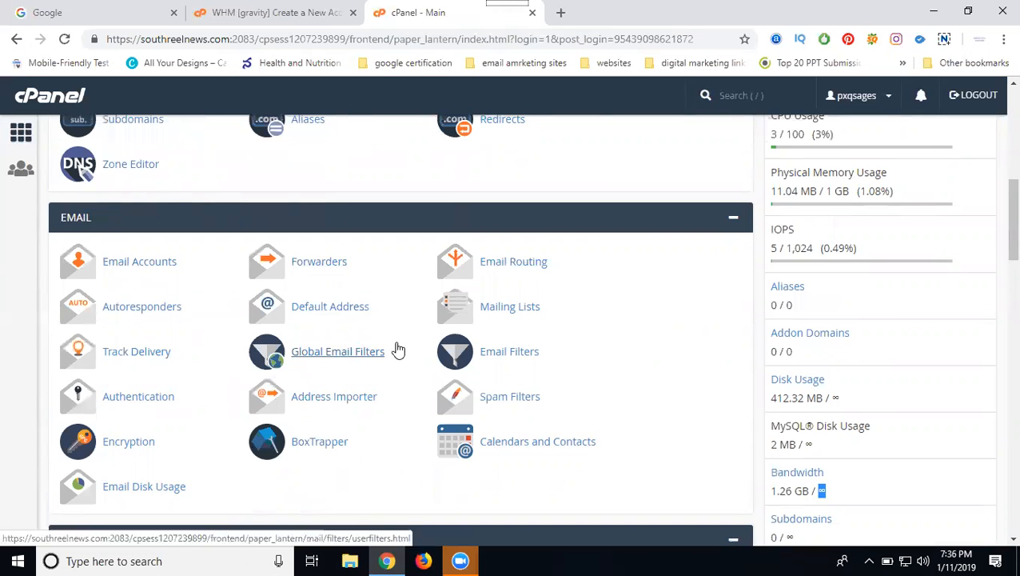